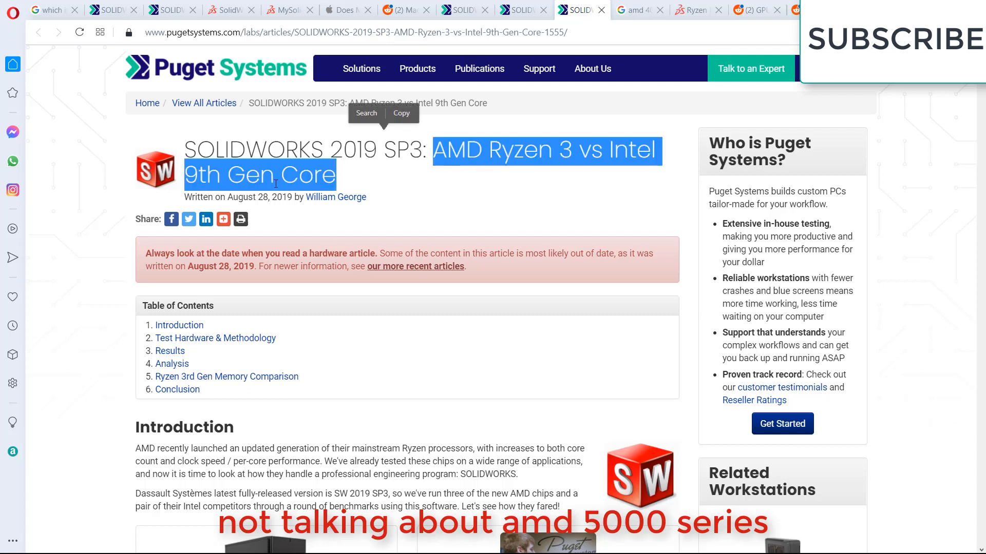
{"action": "mouse_move", "coordinate": [403, 208]}
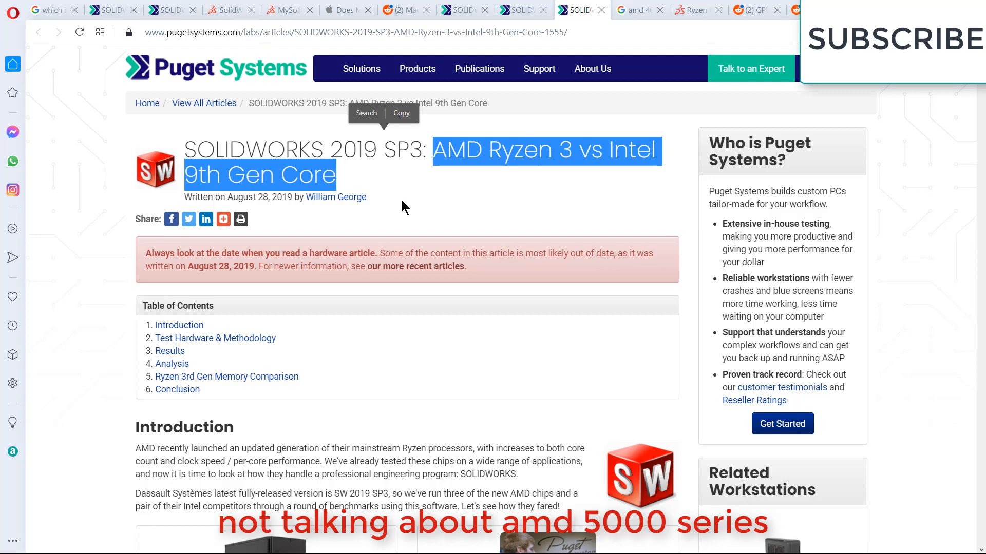
Scroll the Ryzen vs Intel article past the hardware tables to the Irradiance Pre-Pass results chart
{"action": "scroll", "scroll_direction": "down", "scroll_amount": 3}
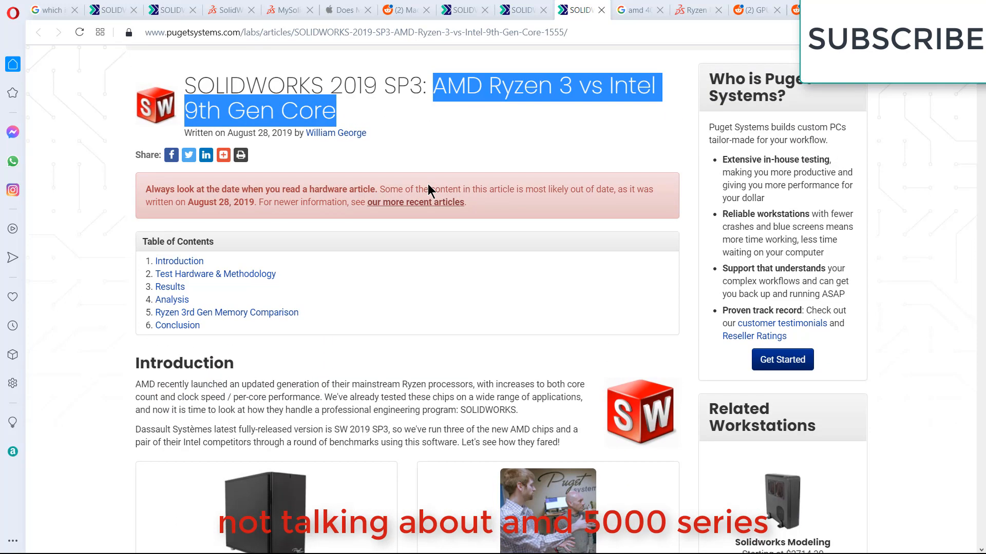
{"action": "mouse_move", "coordinate": [484, 173]}
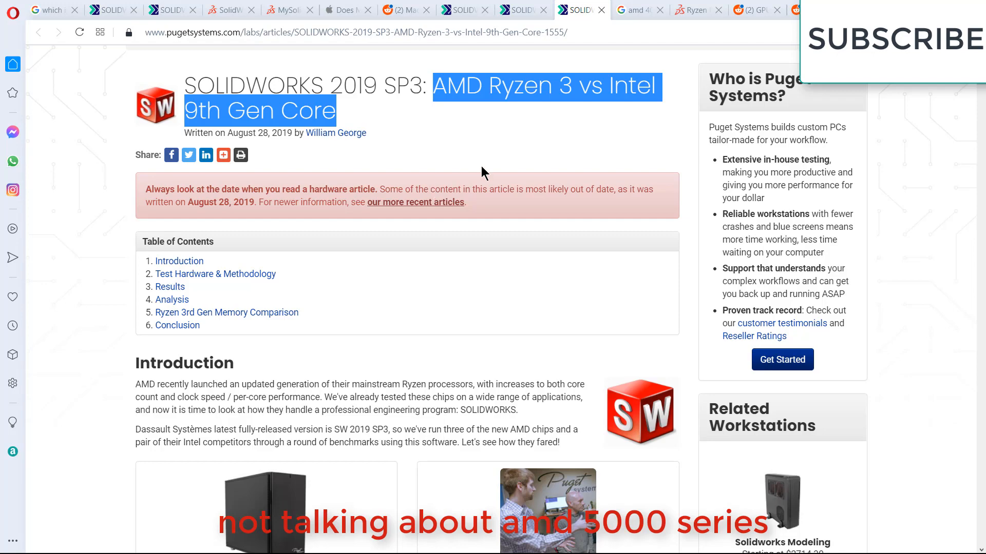
{"action": "scroll", "scroll_direction": "down", "scroll_amount": 3}
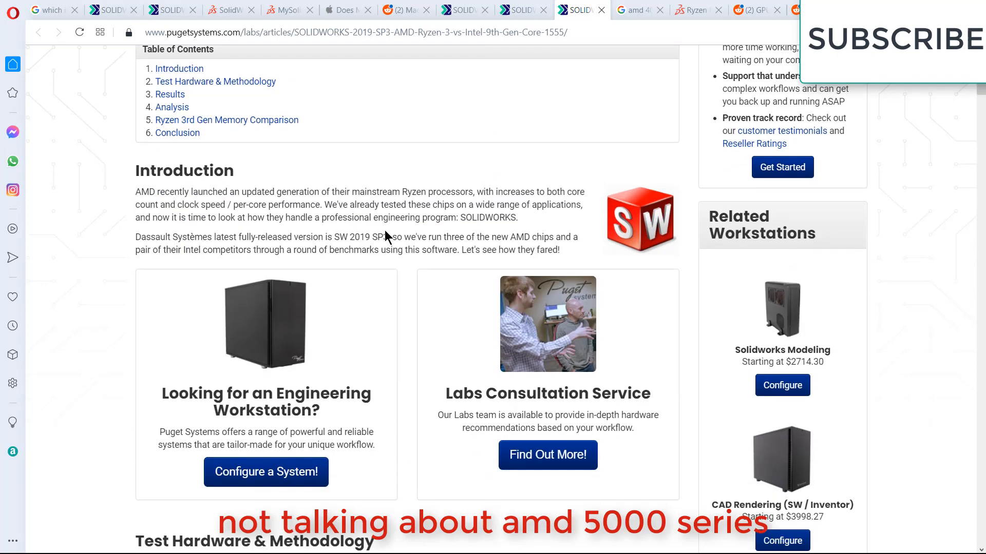
{"action": "scroll", "scroll_direction": "down", "scroll_amount": 3}
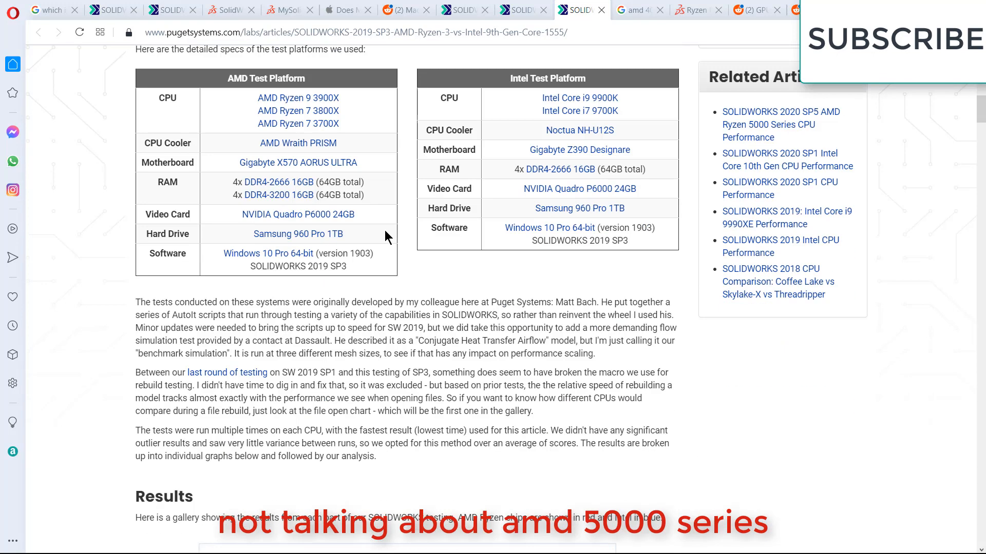
{"action": "scroll", "scroll_direction": "up", "scroll_amount": 3}
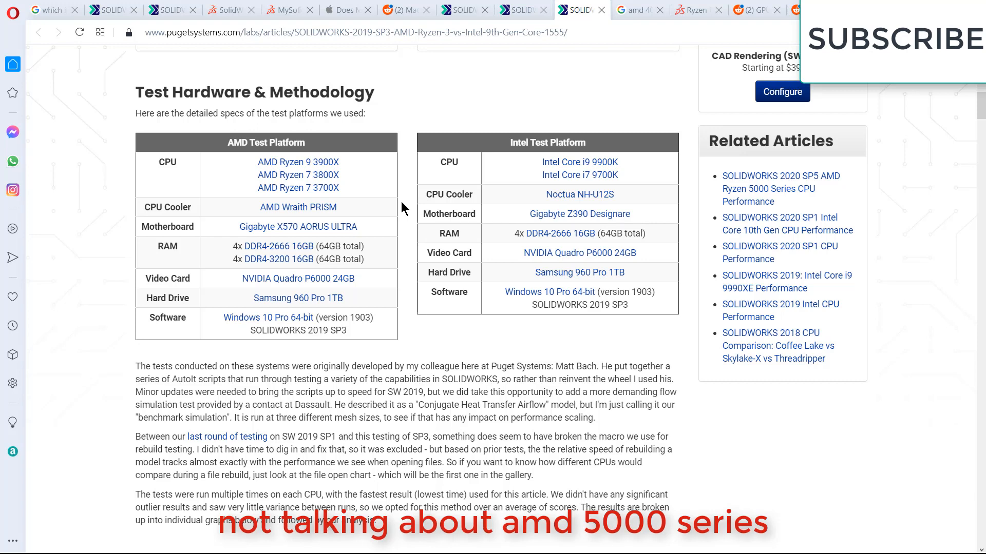
{"action": "mouse_move", "coordinate": [402, 209]}
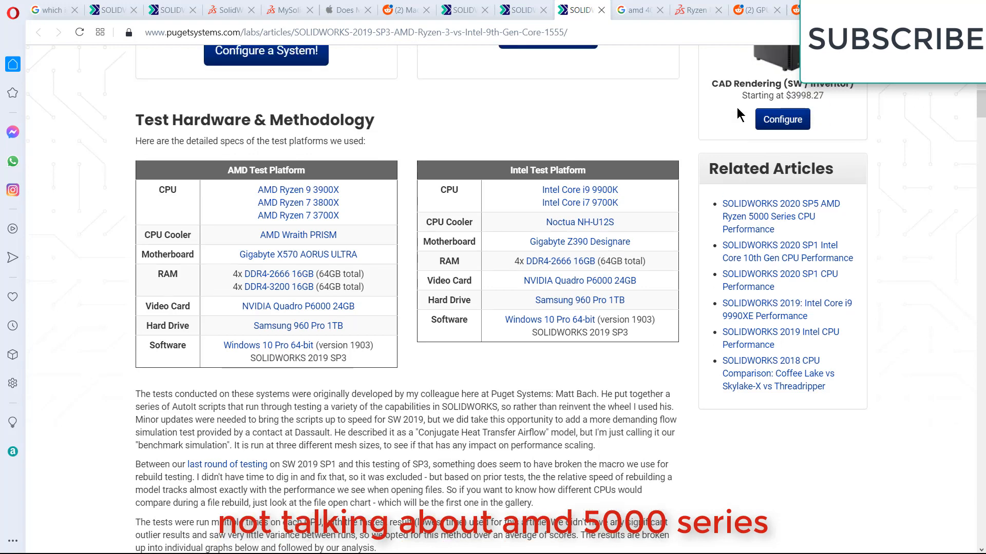
{"action": "scroll", "scroll_direction": "up", "scroll_amount": 3}
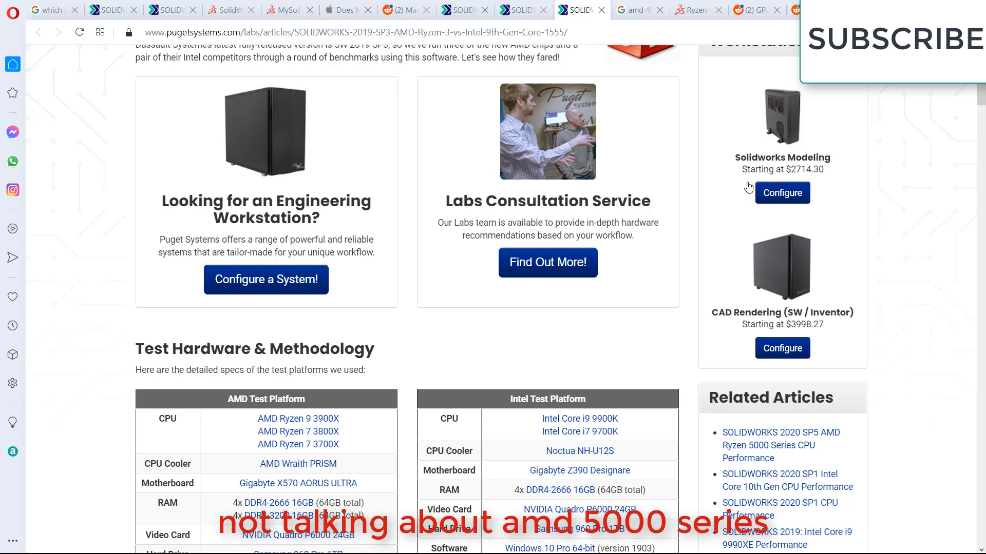
{"action": "mouse_move", "coordinate": [569, 376]}
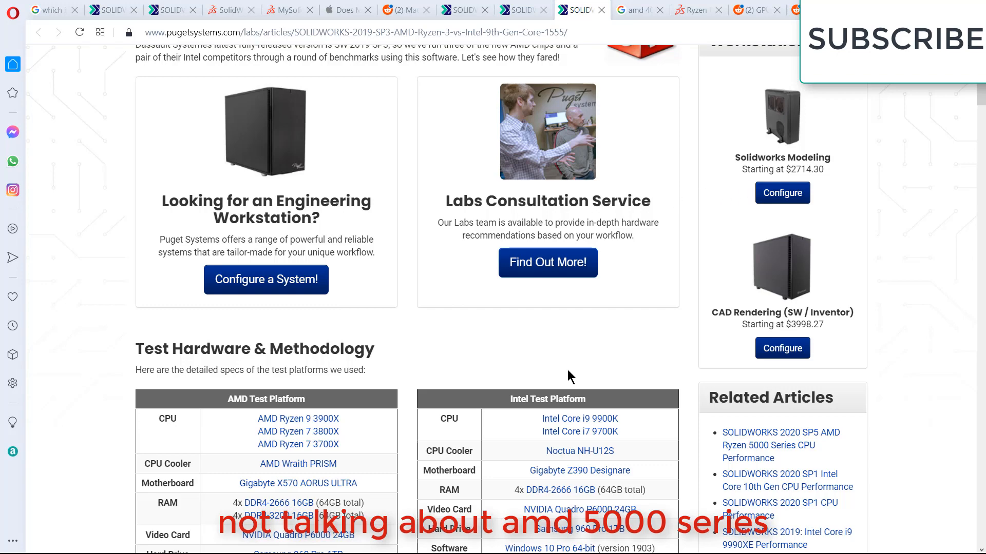
{"action": "scroll", "scroll_direction": "down", "scroll_amount": 3}
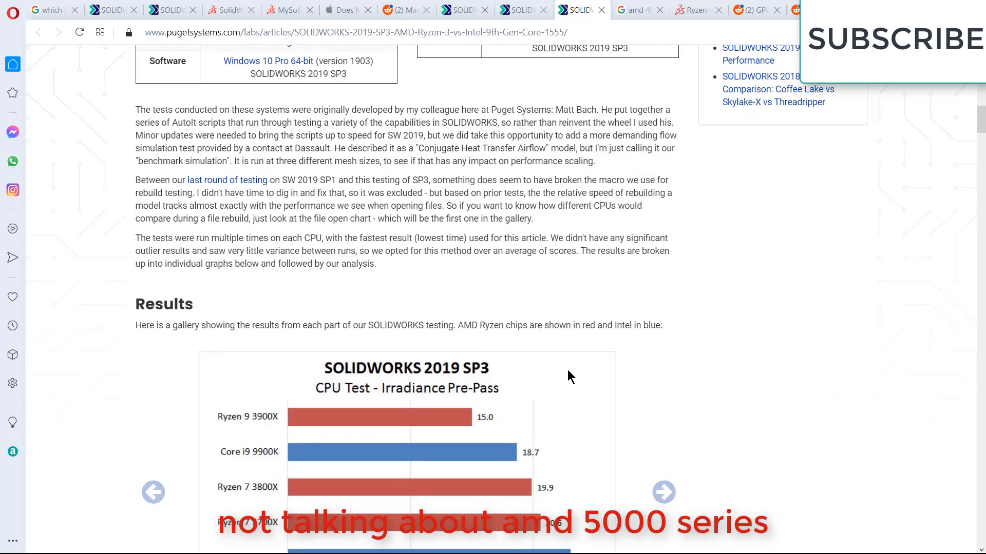
Switch the results gallery to the CPU File Open chart, where Core i9 9900K leads
{"action": "scroll", "scroll_direction": "down", "scroll_amount": 3}
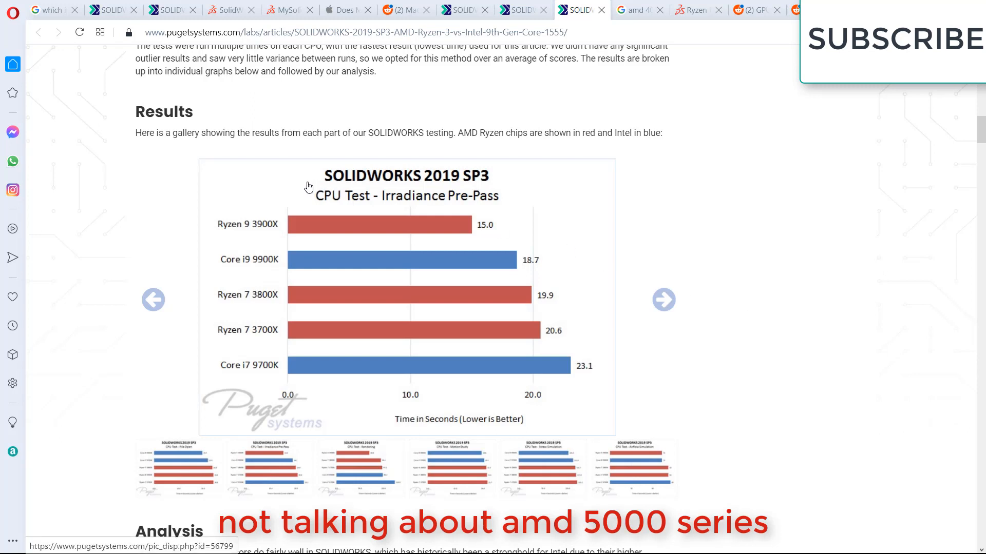
{"action": "mouse_move", "coordinate": [395, 184]}
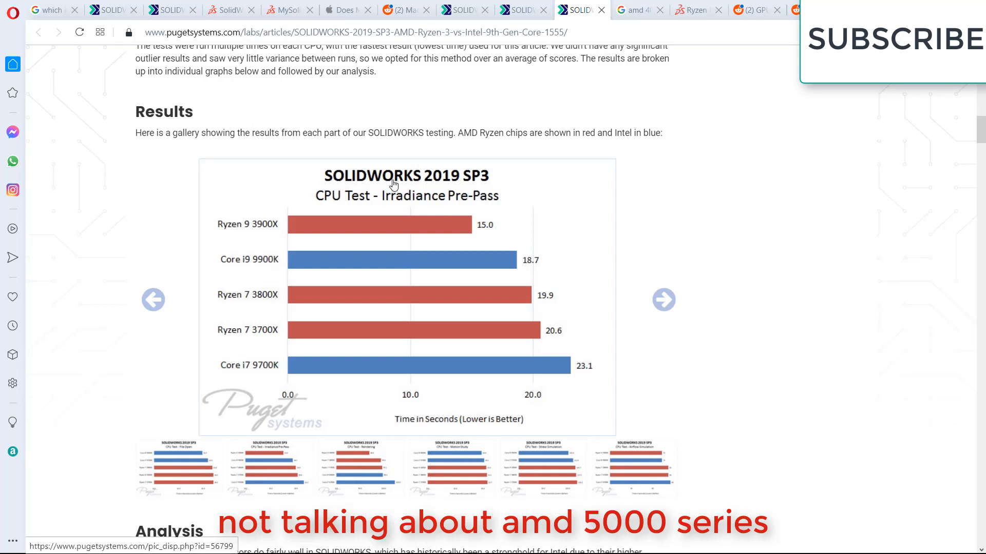
{"action": "mouse_move", "coordinate": [487, 188]}
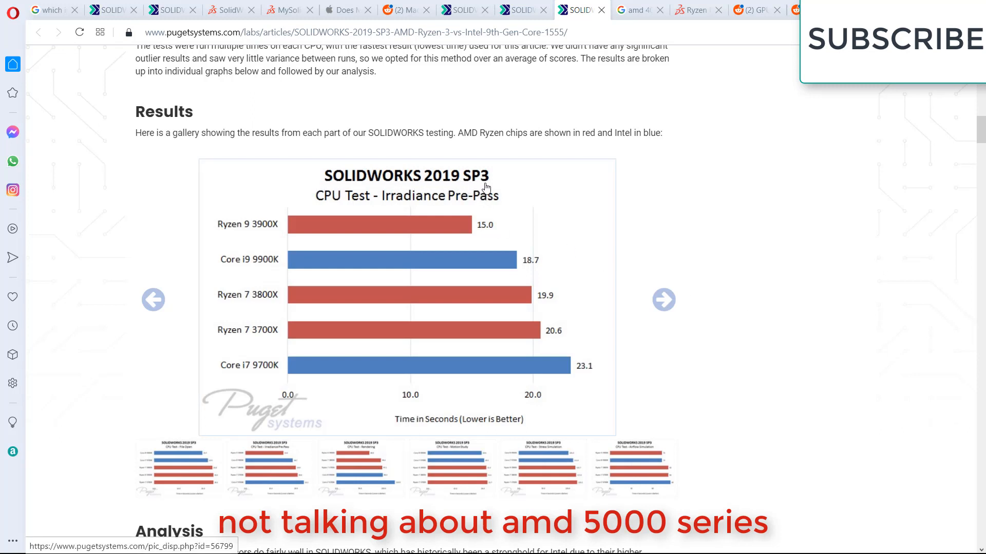
{"action": "left_click", "coordinate": [153, 300]}
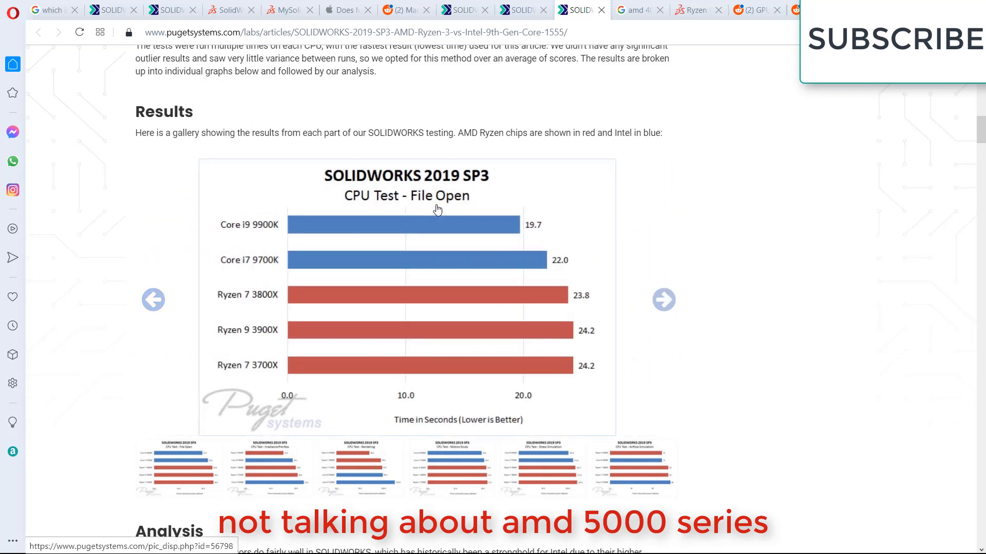
{"action": "mouse_move", "coordinate": [372, 236]}
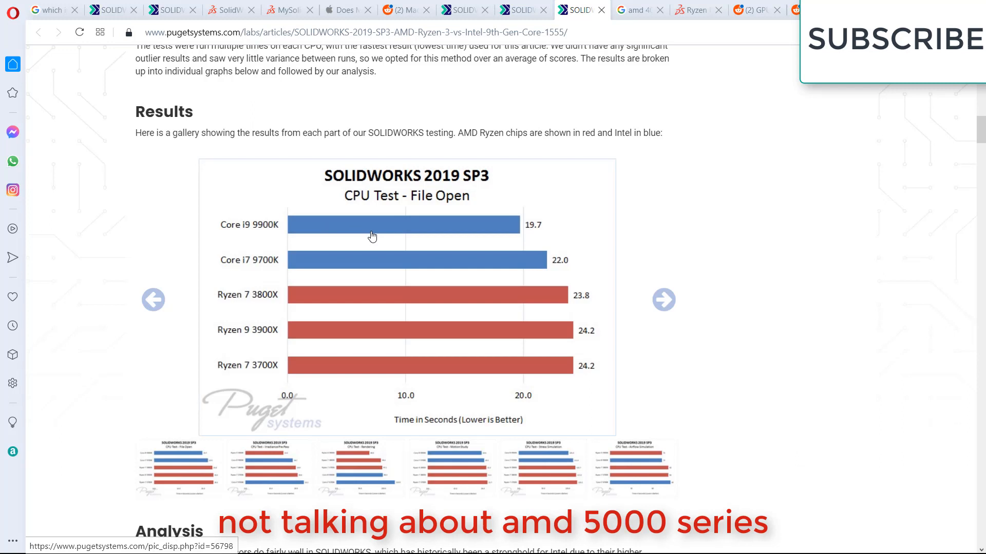
{"action": "mouse_move", "coordinate": [369, 260]}
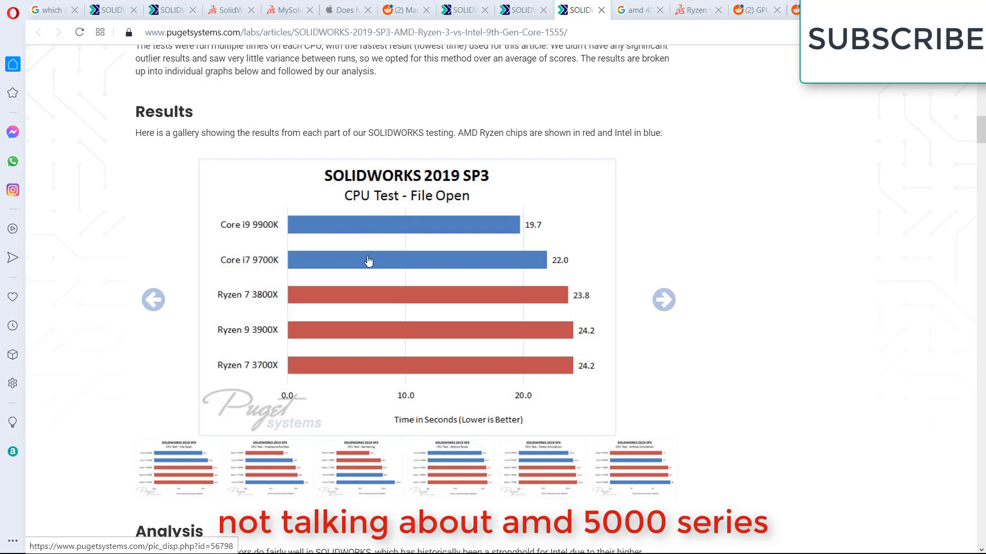
{"action": "mouse_move", "coordinate": [362, 272]}
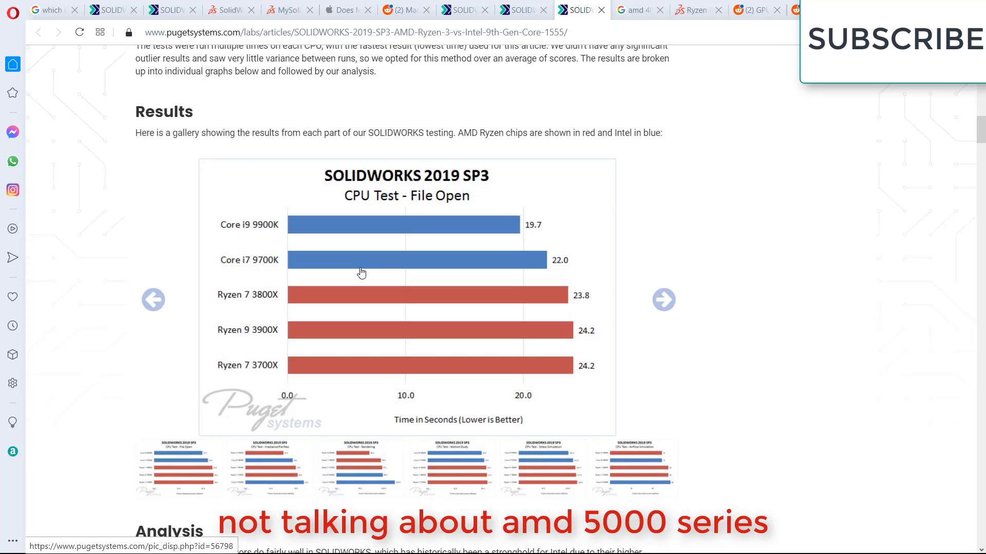
{"action": "mouse_move", "coordinate": [639, 296]}
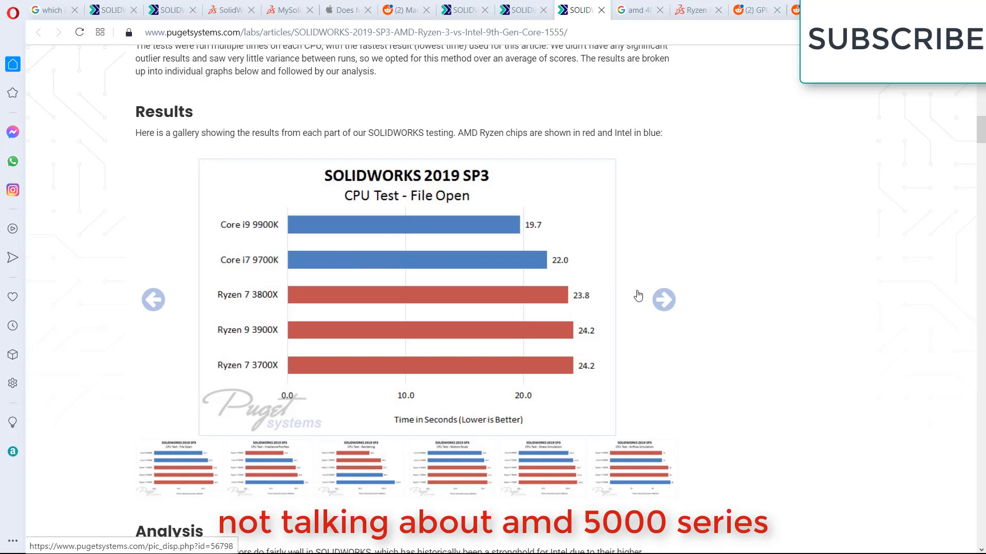
Advance past Irradiance Pre-Pass to the Rendering chart, led by Ryzen 9 3900X at 69.9 seconds
{"action": "left_click", "coordinate": [664, 300]}
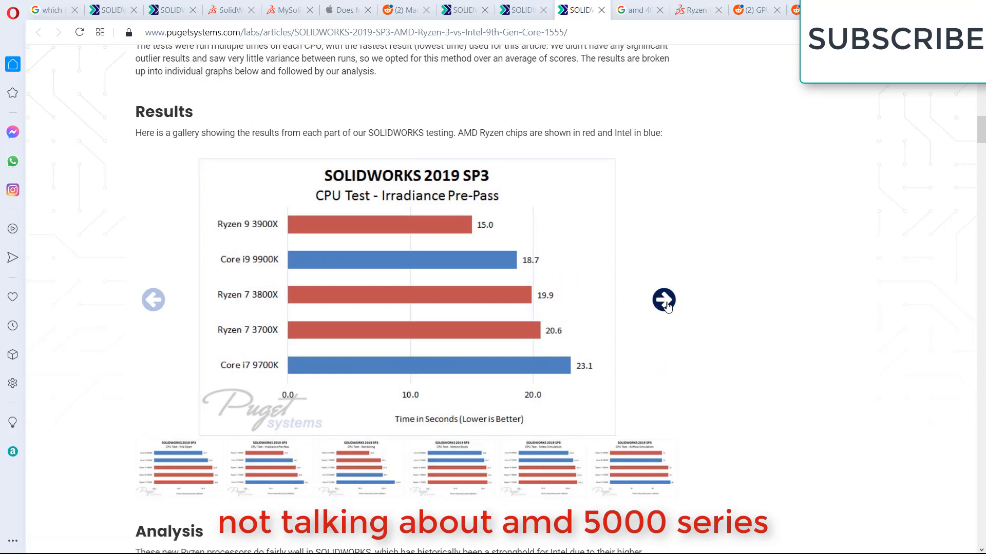
{"action": "left_click", "coordinate": [663, 299]}
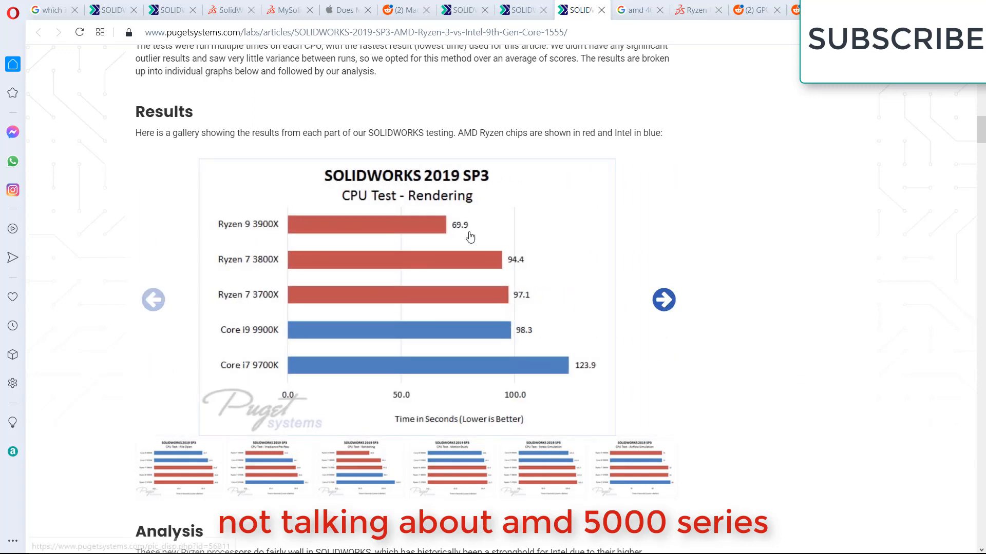
{"action": "mouse_move", "coordinate": [380, 223]}
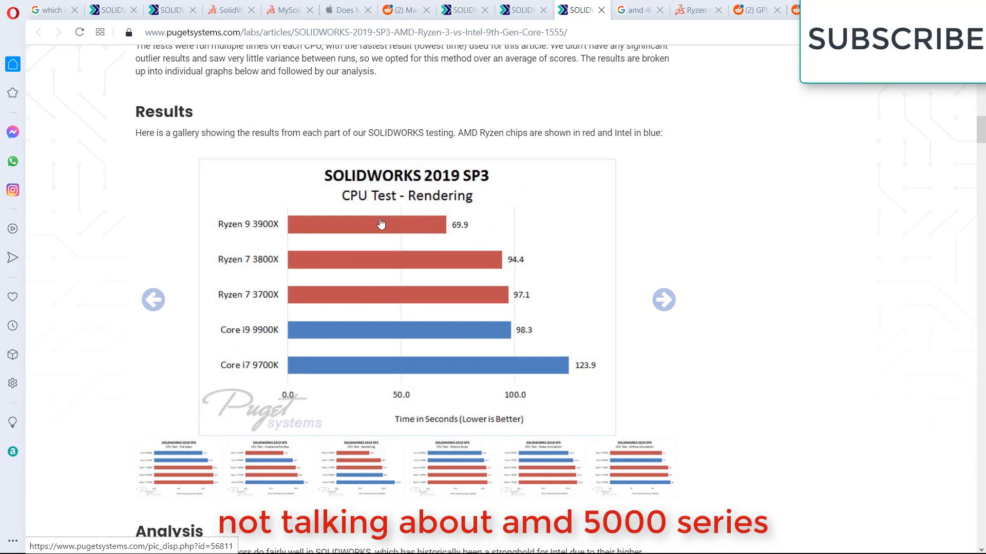
{"action": "mouse_move", "coordinate": [330, 230]}
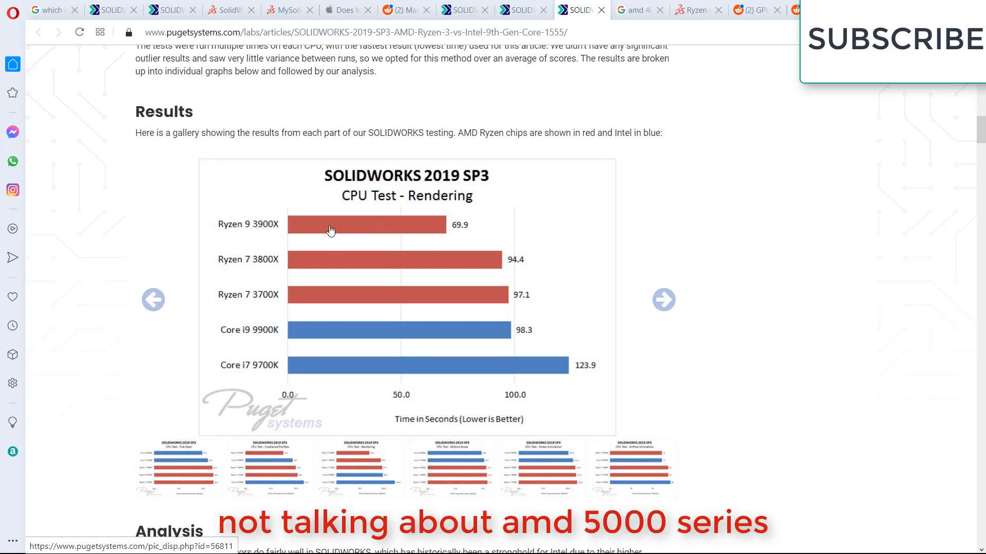
{"action": "mouse_move", "coordinate": [326, 237]}
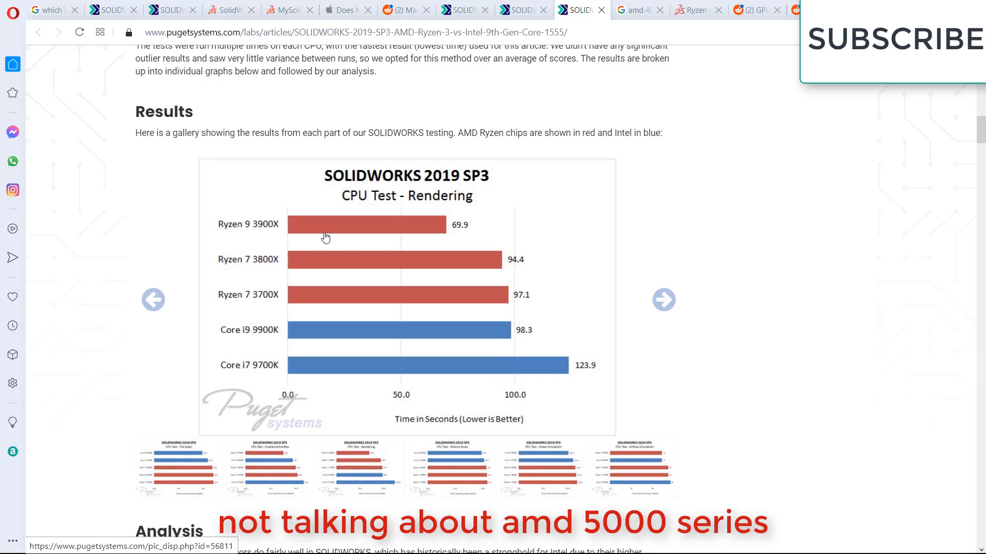
{"action": "mouse_move", "coordinate": [322, 366]}
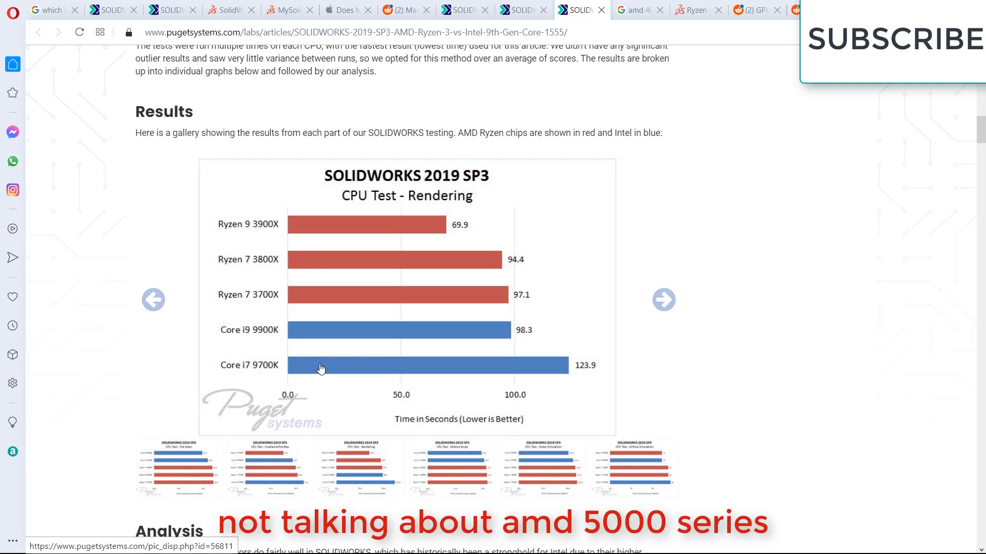
Page through Motion Study, Stress, Airflow and Thermal charts to the 500K Mesh chart
{"action": "left_click", "coordinate": [663, 300]}
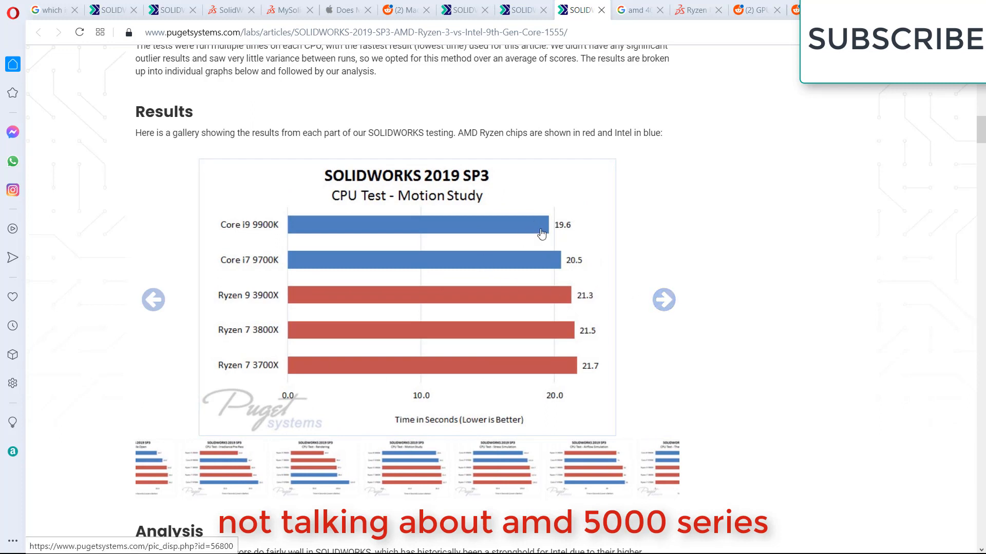
{"action": "mouse_move", "coordinate": [326, 263]}
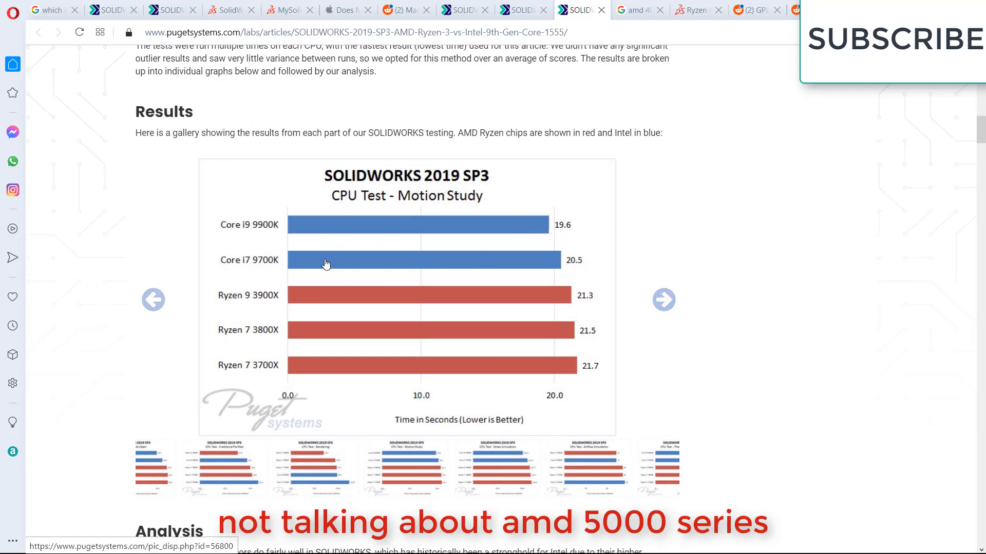
{"action": "mouse_move", "coordinate": [253, 303]}
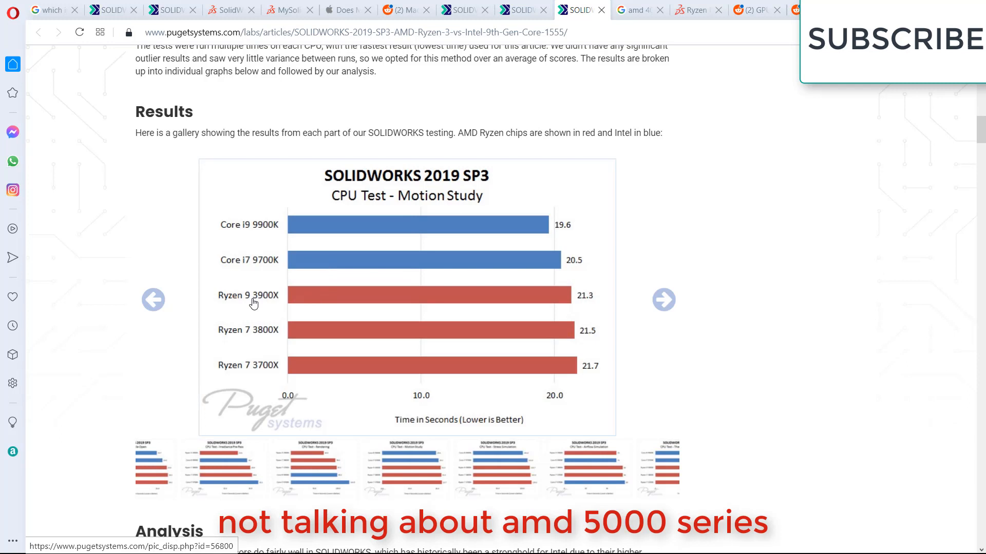
{"action": "mouse_move", "coordinate": [269, 305]}
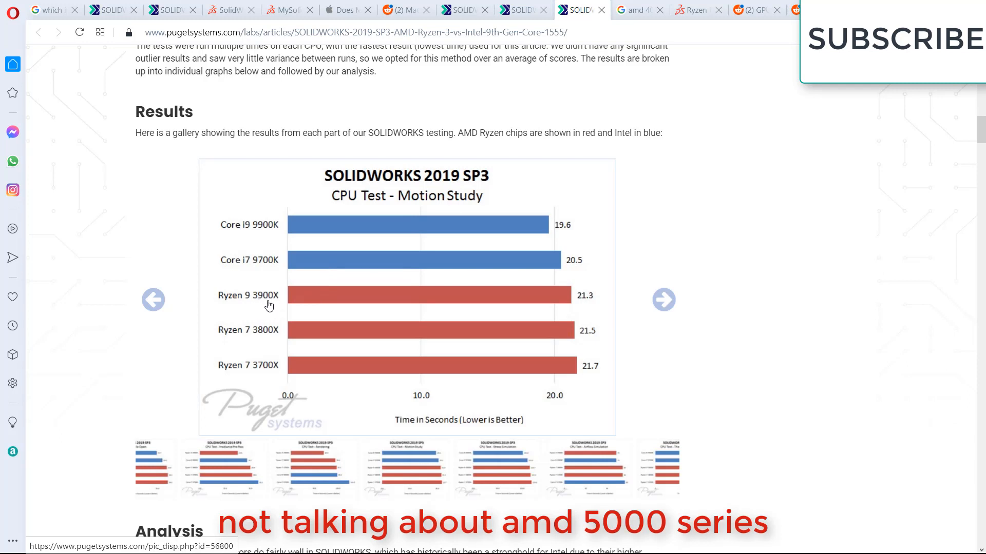
{"action": "mouse_move", "coordinate": [557, 271]}
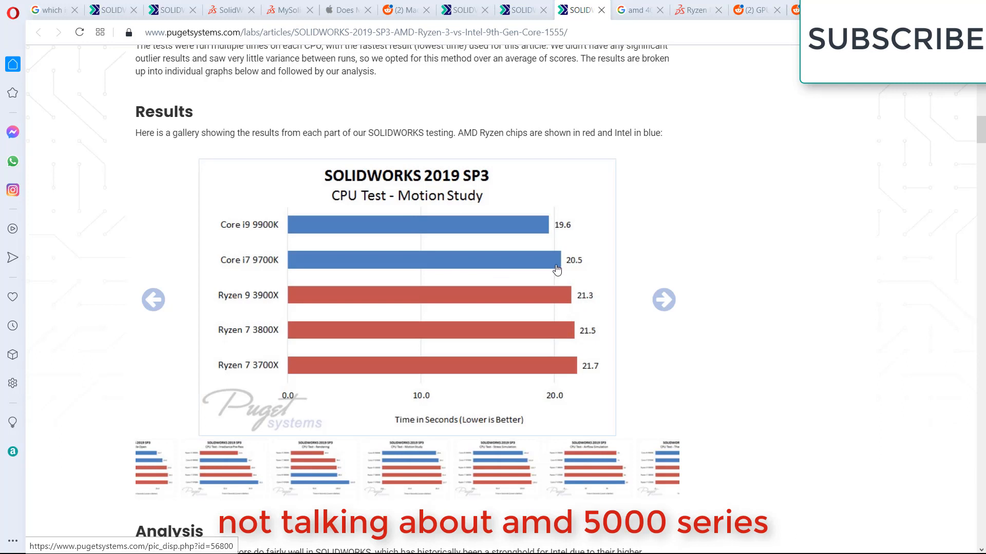
{"action": "mouse_move", "coordinate": [584, 273]}
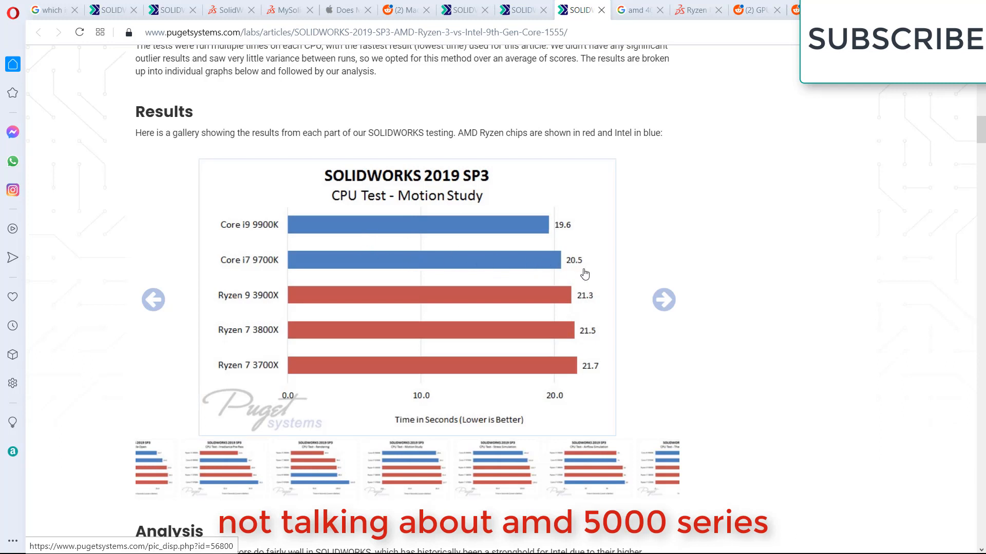
{"action": "mouse_move", "coordinate": [547, 302]}
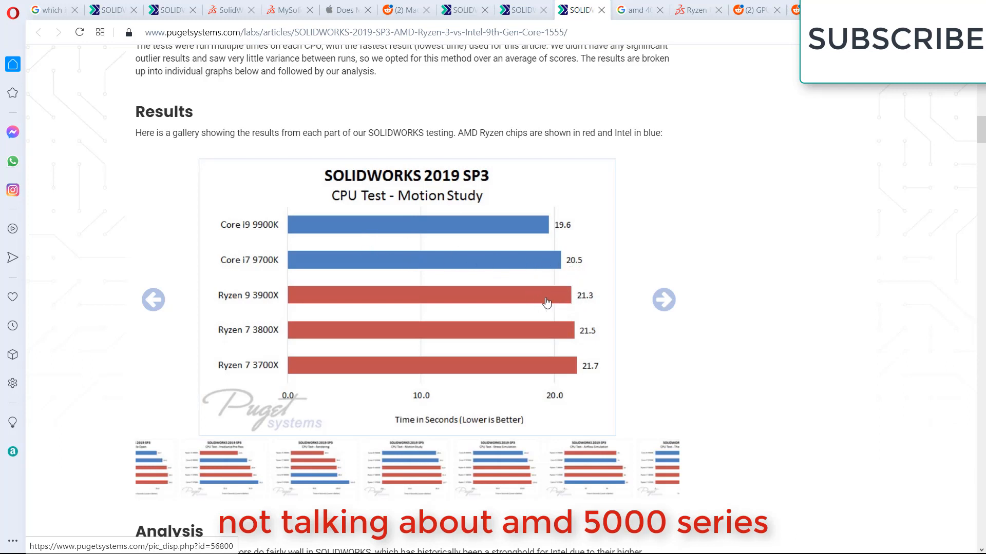
{"action": "mouse_move", "coordinate": [663, 300]}
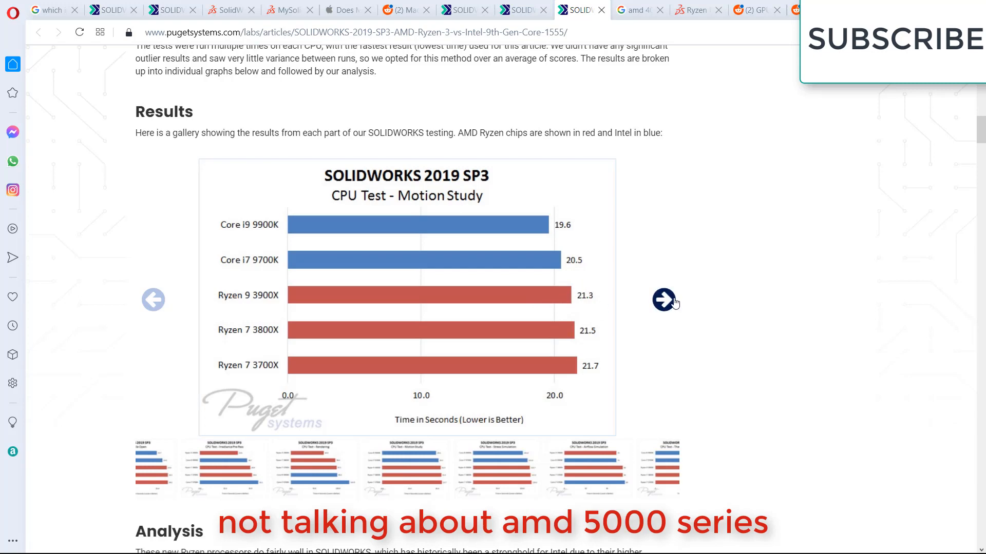
{"action": "left_click", "coordinate": [664, 299]}
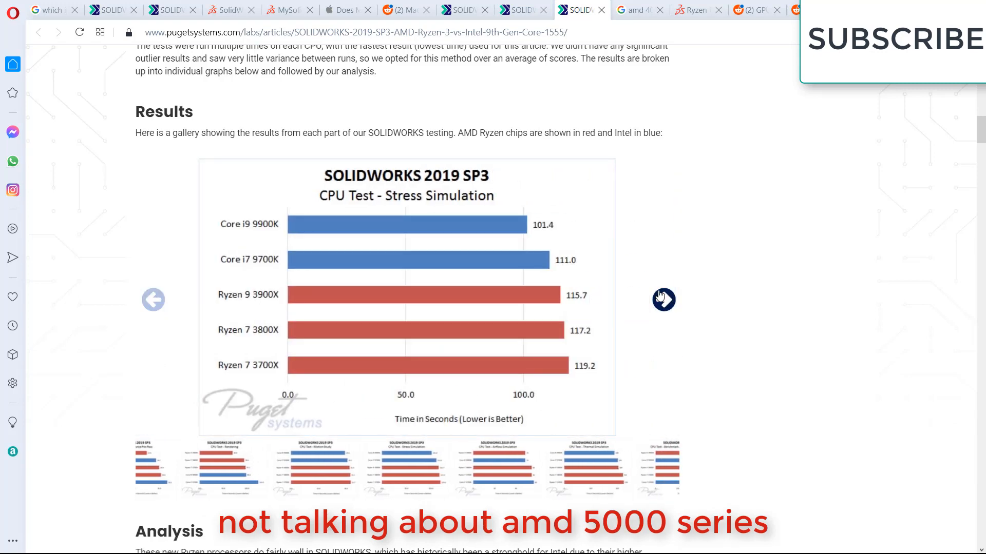
{"action": "mouse_move", "coordinate": [414, 248]}
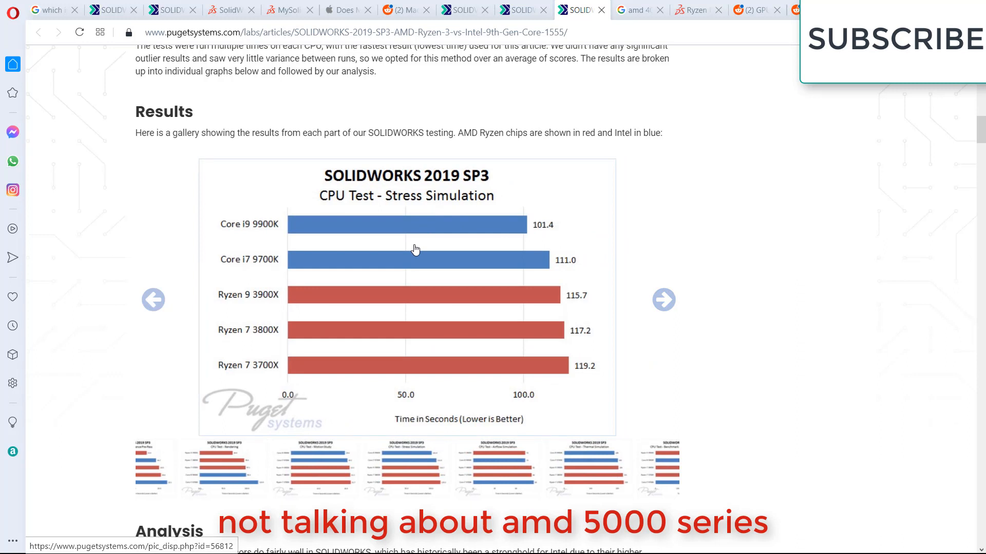
{"action": "mouse_move", "coordinate": [650, 294]}
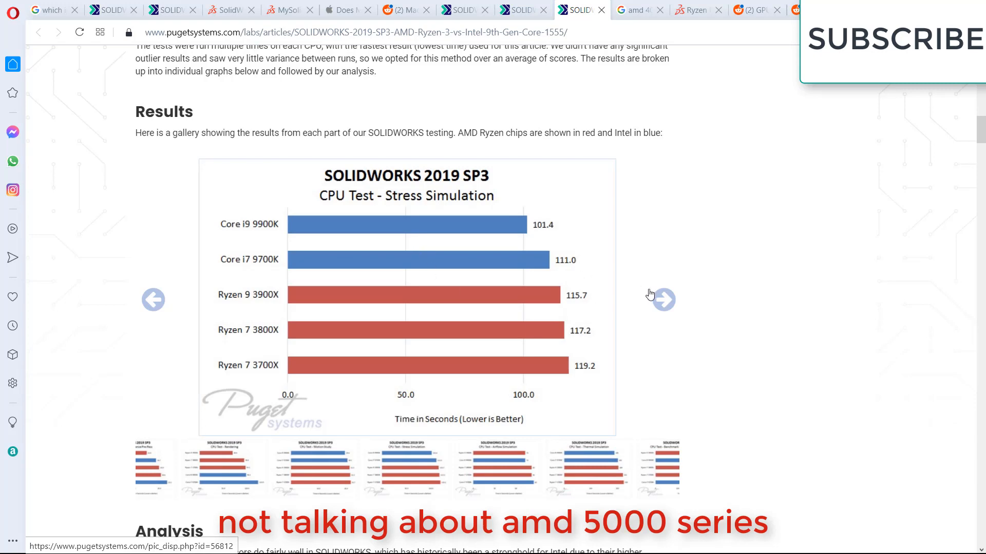
{"action": "left_click", "coordinate": [662, 299]}
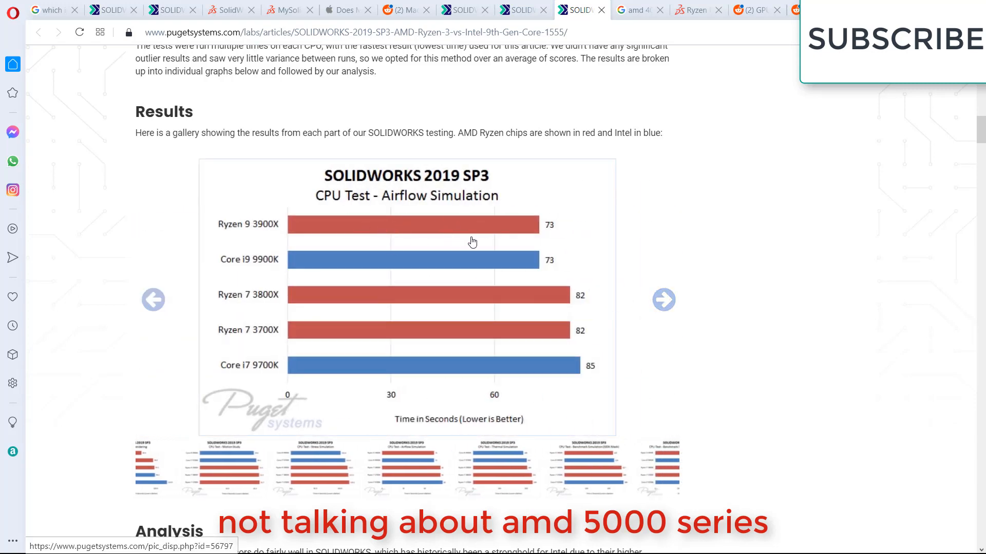
{"action": "mouse_move", "coordinate": [523, 245]}
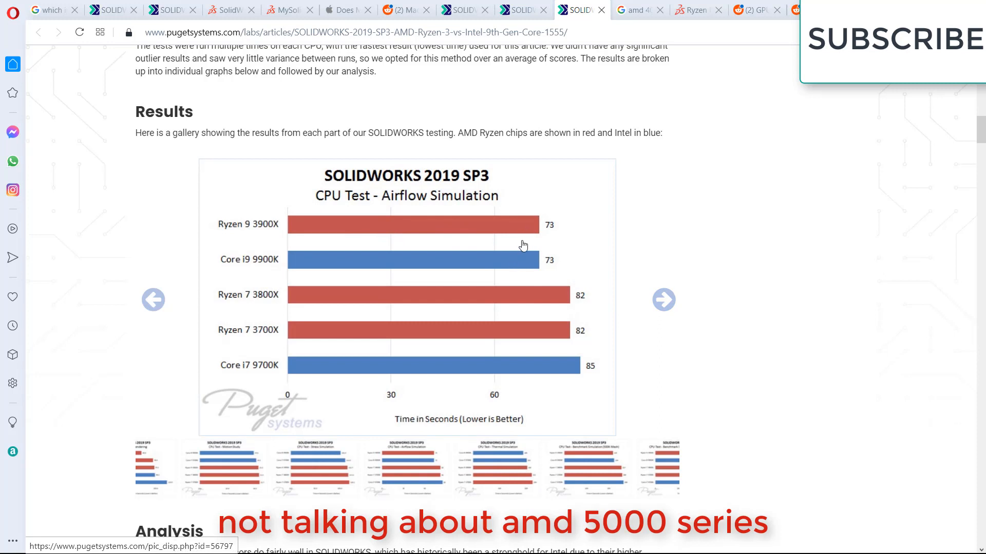
{"action": "left_click", "coordinate": [663, 300]}
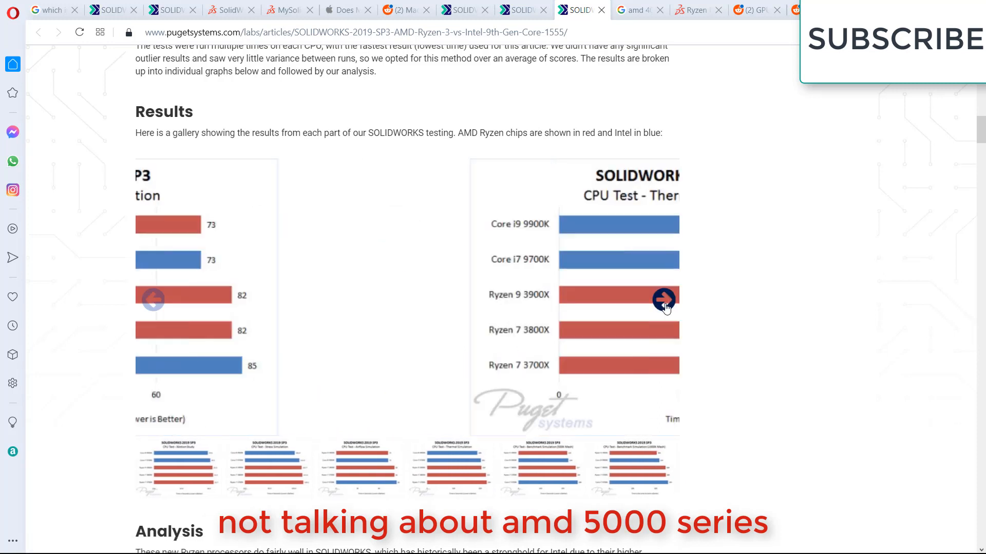
{"action": "left_click", "coordinate": [664, 299]}
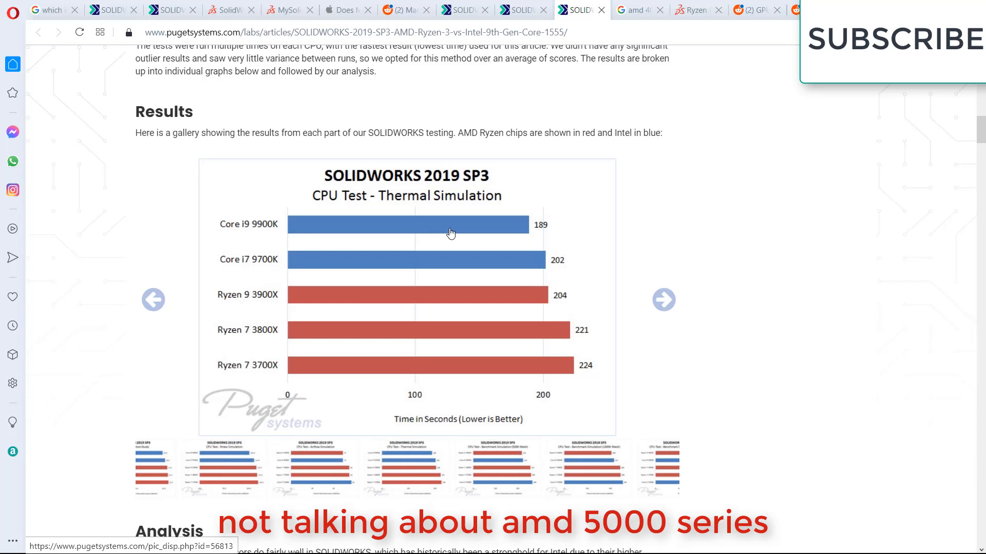
{"action": "left_click", "coordinate": [663, 300]}
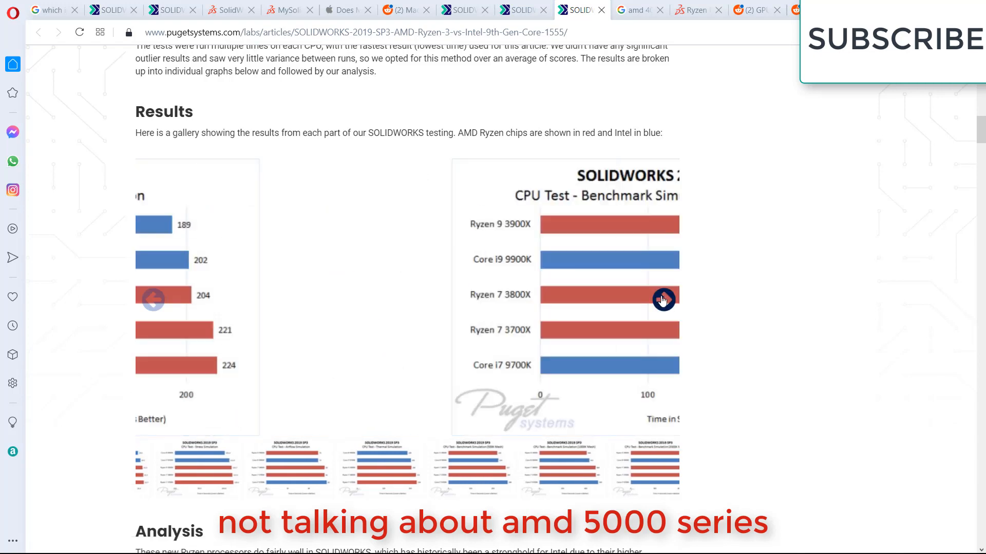
{"action": "left_click", "coordinate": [663, 300]}
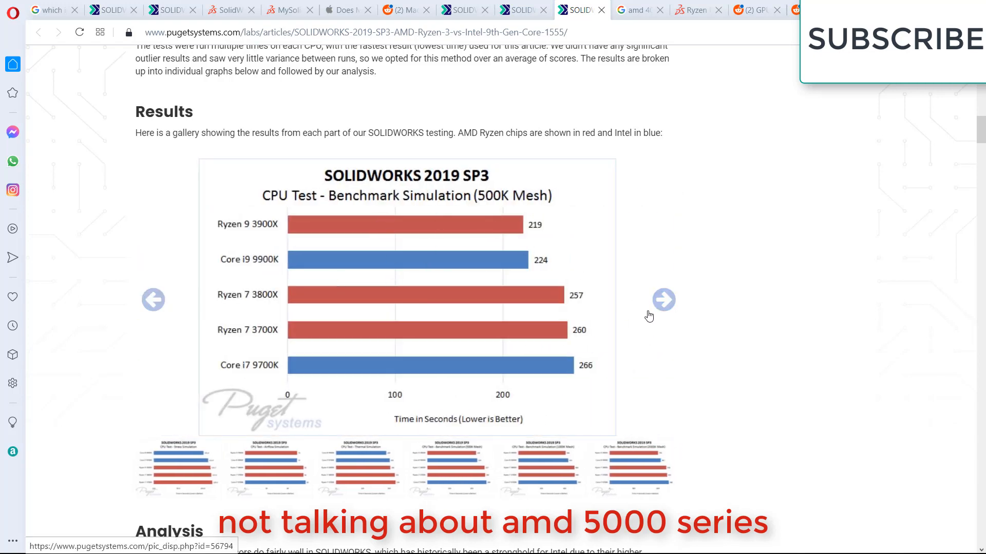
{"action": "mouse_move", "coordinate": [522, 224]}
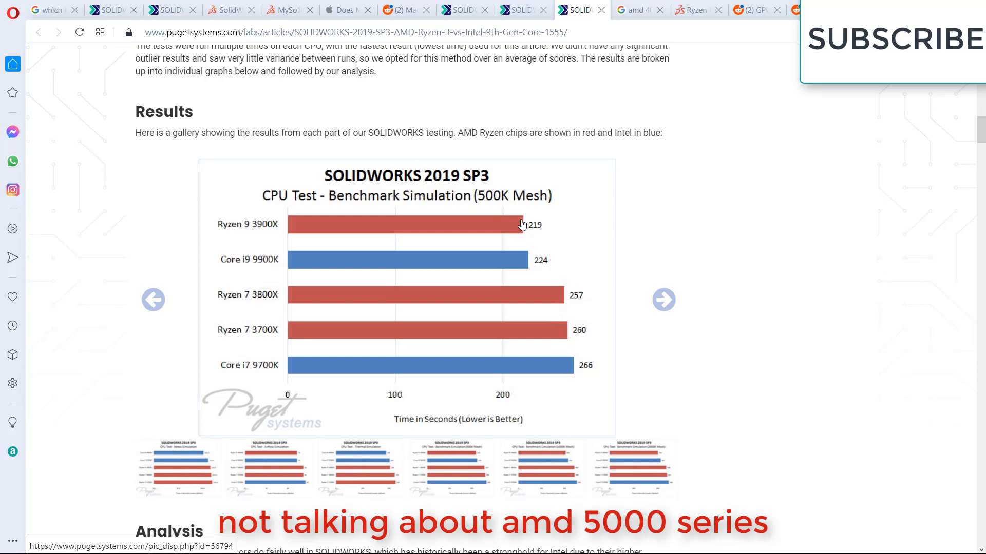
{"action": "mouse_move", "coordinate": [516, 203]}
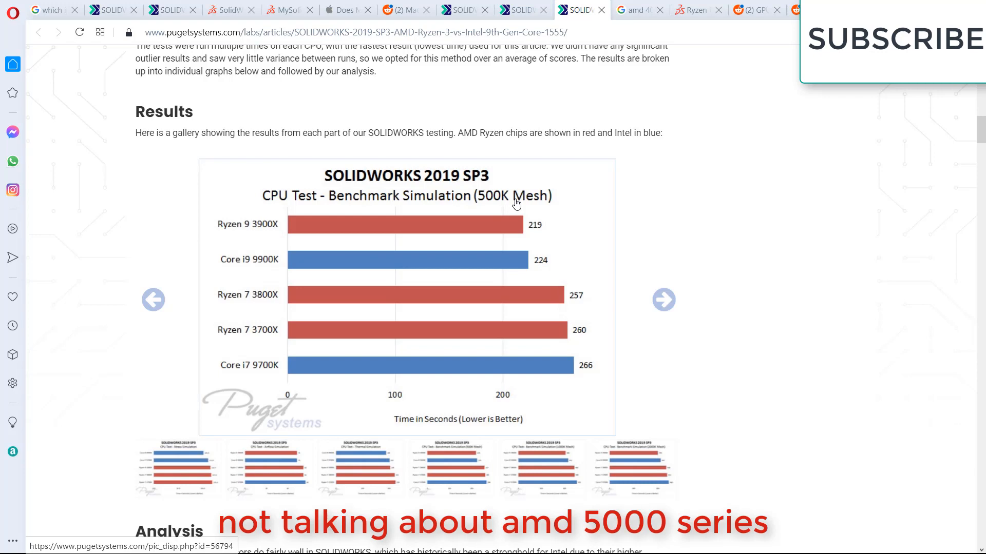
{"action": "mouse_move", "coordinate": [379, 210]}
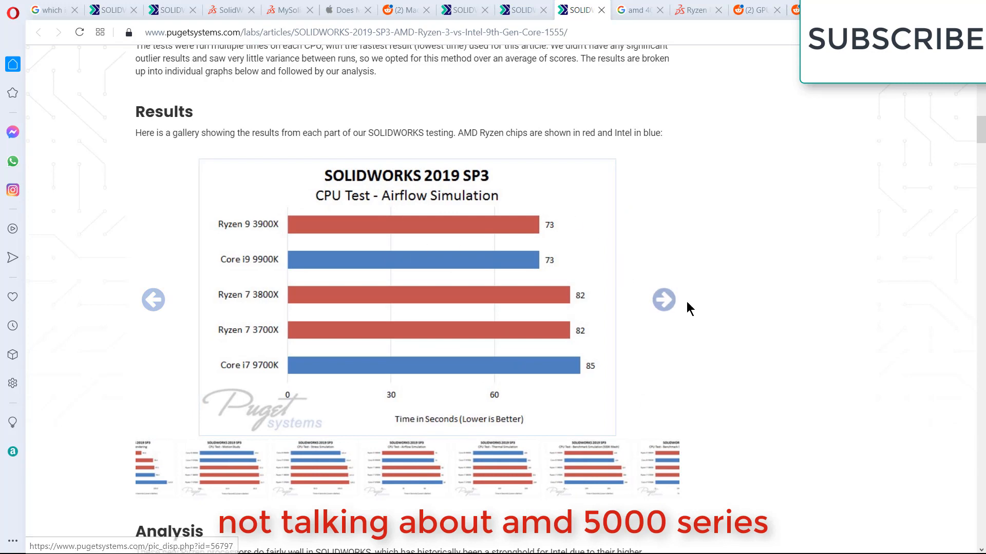
{"action": "left_click", "coordinate": [663, 299]}
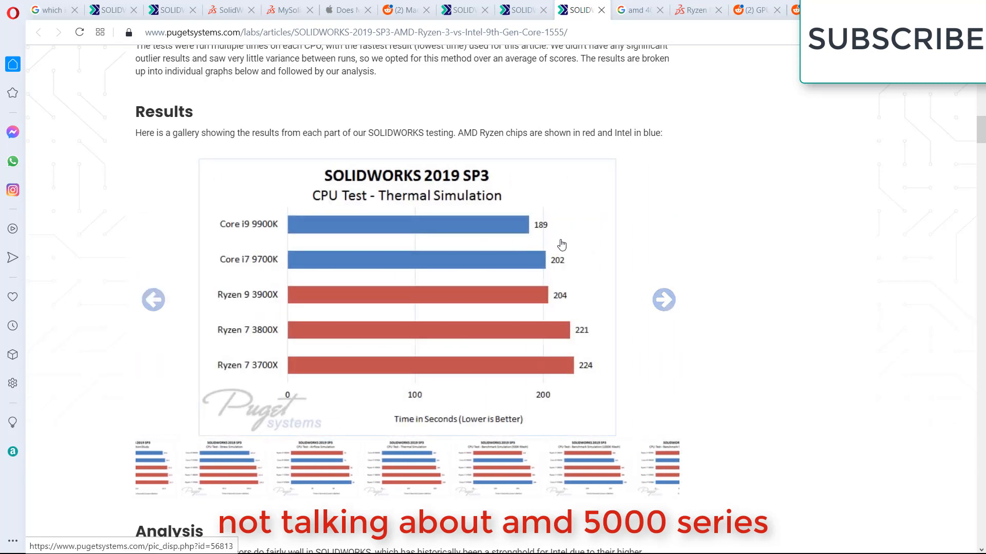
{"action": "left_click", "coordinate": [663, 300]}
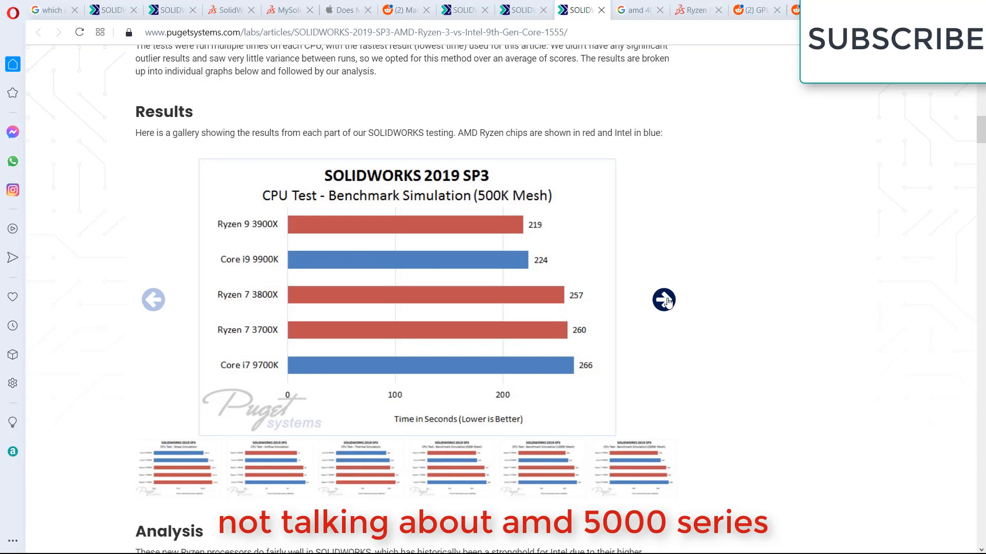
Step on to the 1000K and 2000K Mesh charts, with Ryzen 9 3900X fastest at 799 seconds
{"action": "left_click", "coordinate": [663, 300]}
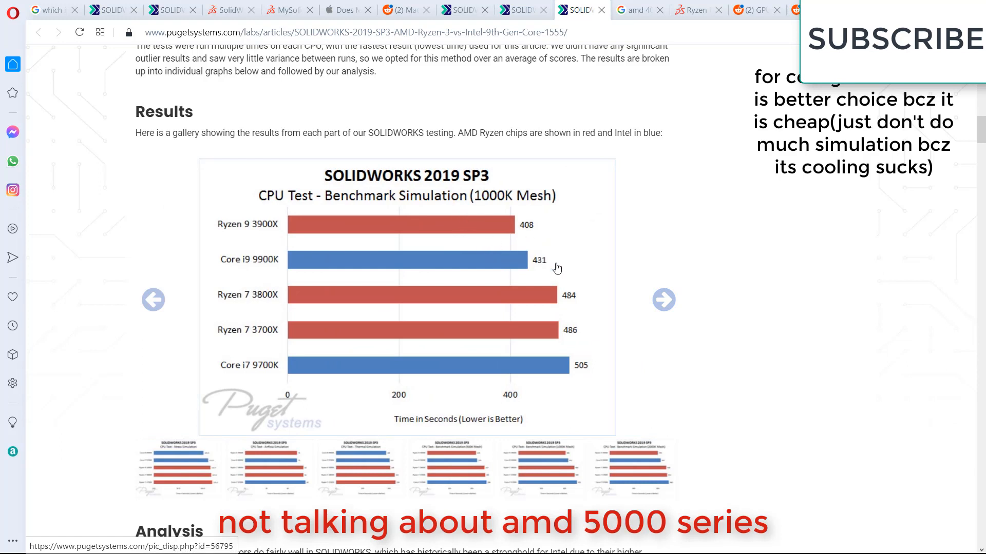
{"action": "mouse_move", "coordinate": [545, 206]}
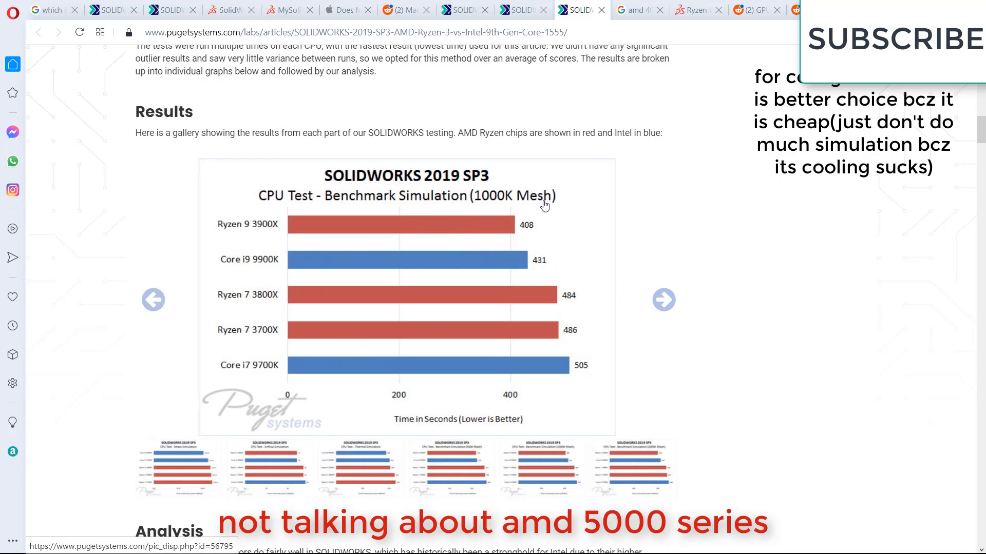
{"action": "left_click", "coordinate": [663, 300]}
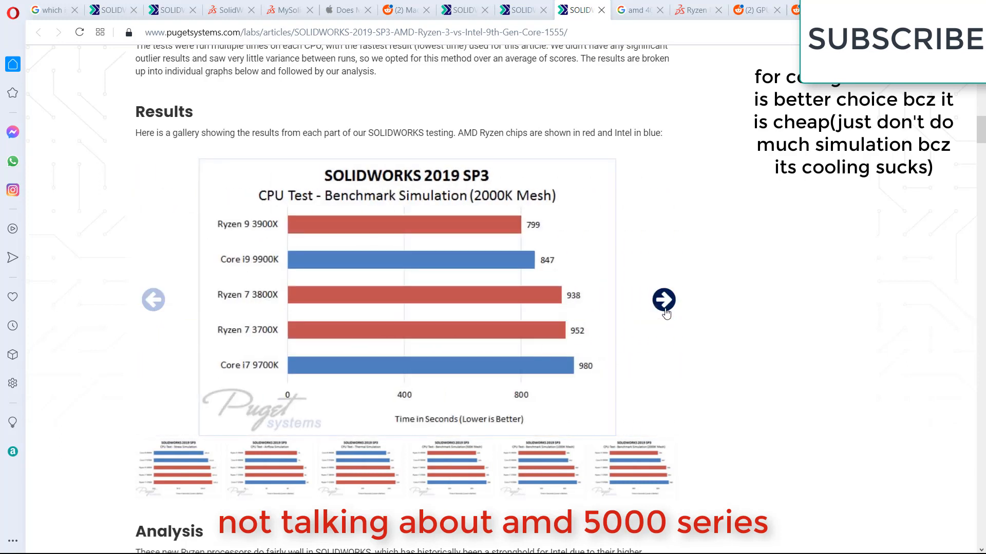
{"action": "mouse_move", "coordinate": [506, 216]}
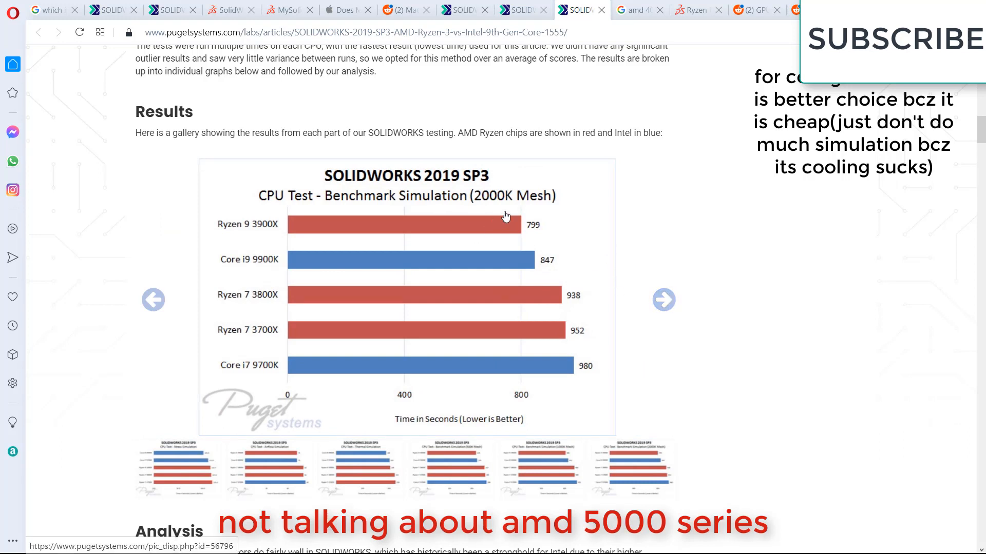
{"action": "mouse_move", "coordinate": [663, 299]}
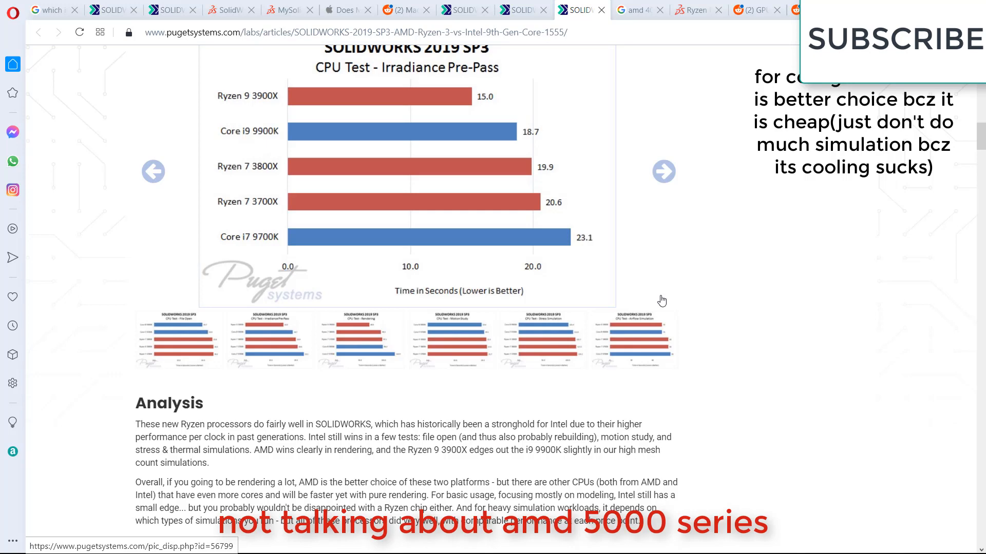
Scroll to the Conclusion and highlight the bullet naming AMD's Ryzen chips winners for rendering
{"action": "scroll", "scroll_direction": "up", "scroll_amount": 3}
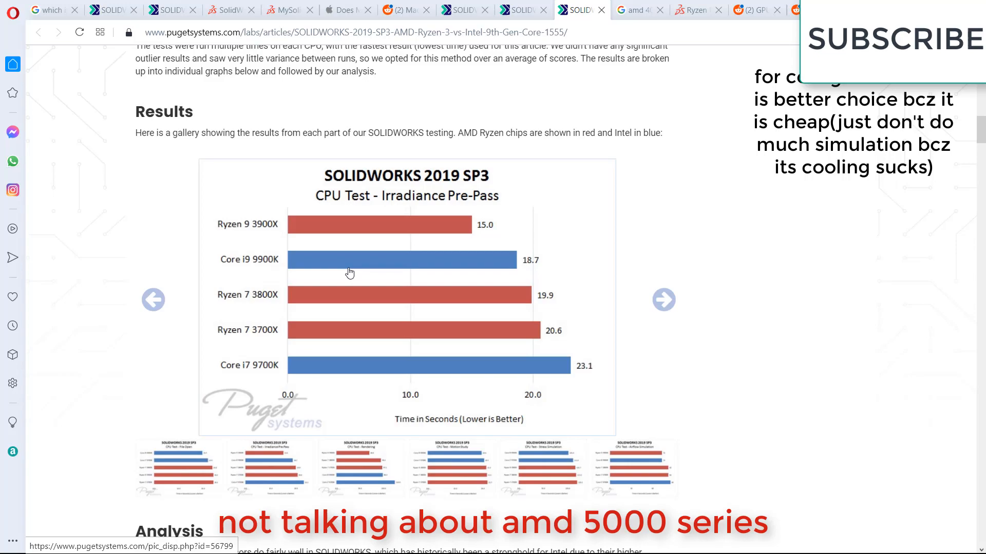
{"action": "scroll", "scroll_direction": "down", "scroll_amount": 3}
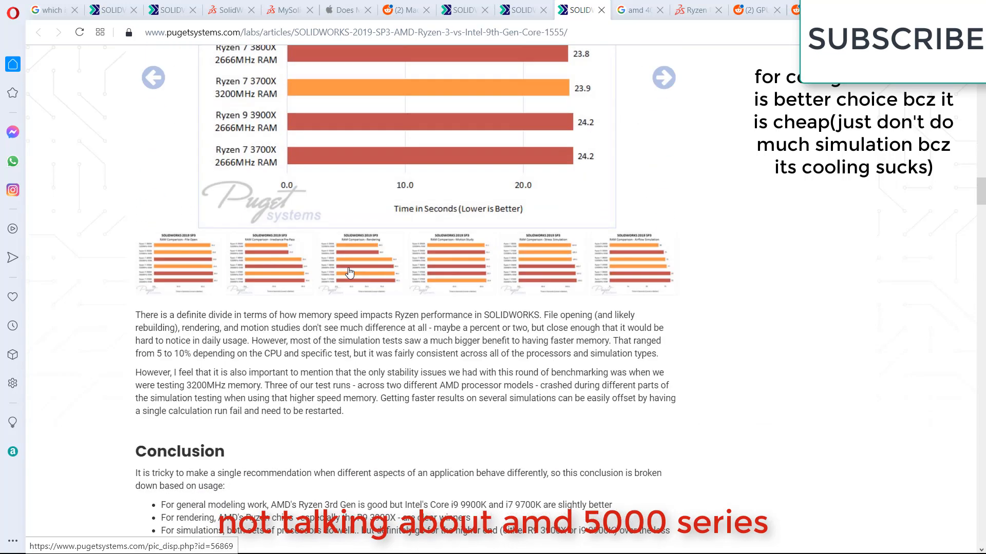
{"action": "scroll", "scroll_direction": "down", "scroll_amount": 3}
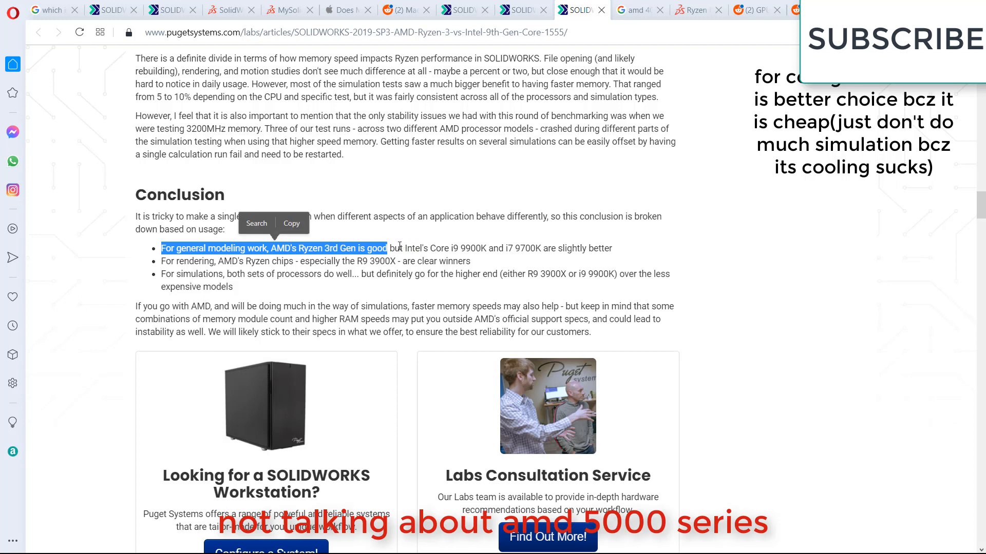
{"action": "left_click", "coordinate": [408, 247]}
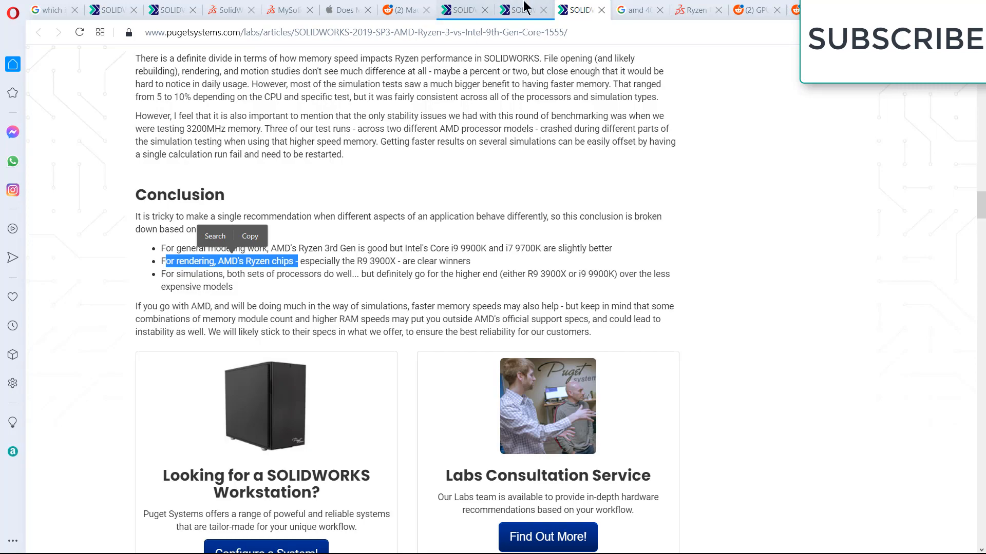
Switch to the SOLIDWORKS 2020 SP5 Ryzen 5000 article and scroll to the File Rebuild chart
{"action": "left_click", "coordinate": [520, 9]}
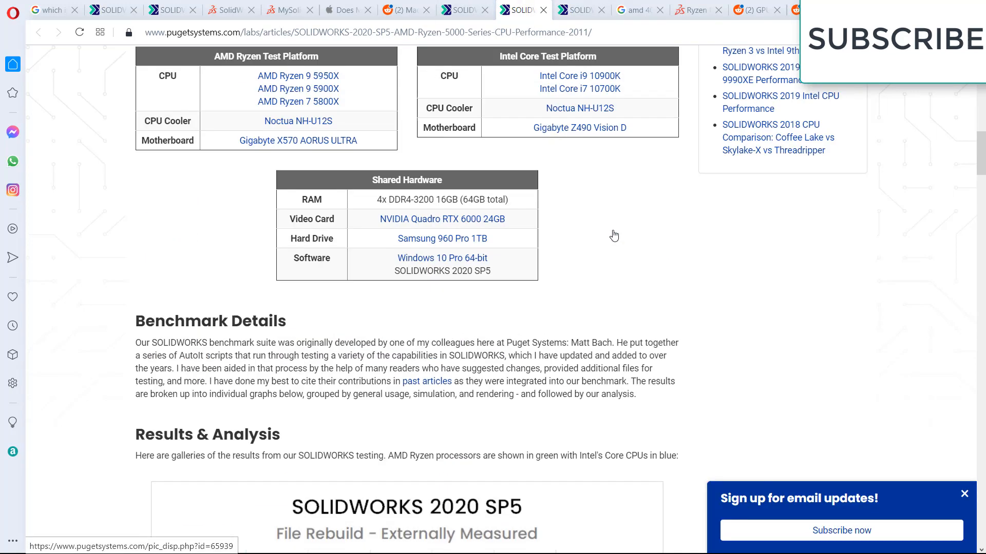
{"action": "scroll", "scroll_direction": "up", "scroll_amount": 3}
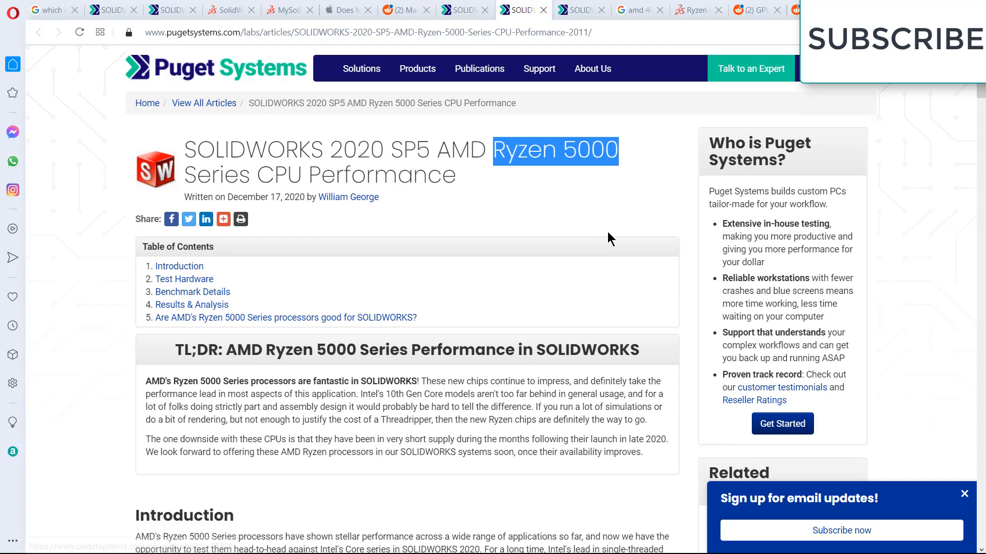
{"action": "scroll", "scroll_direction": "down", "scroll_amount": 3}
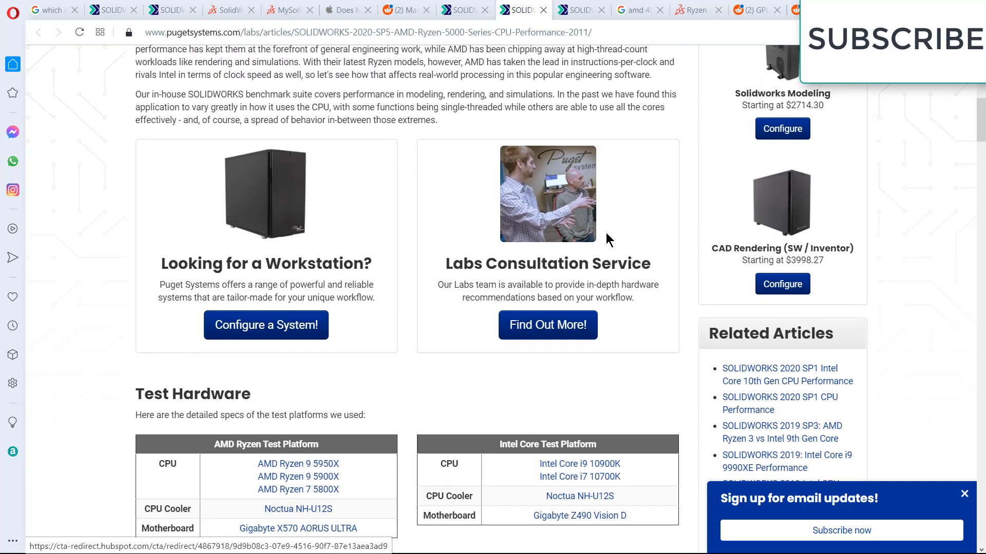
{"action": "scroll", "scroll_direction": "down", "scroll_amount": 3}
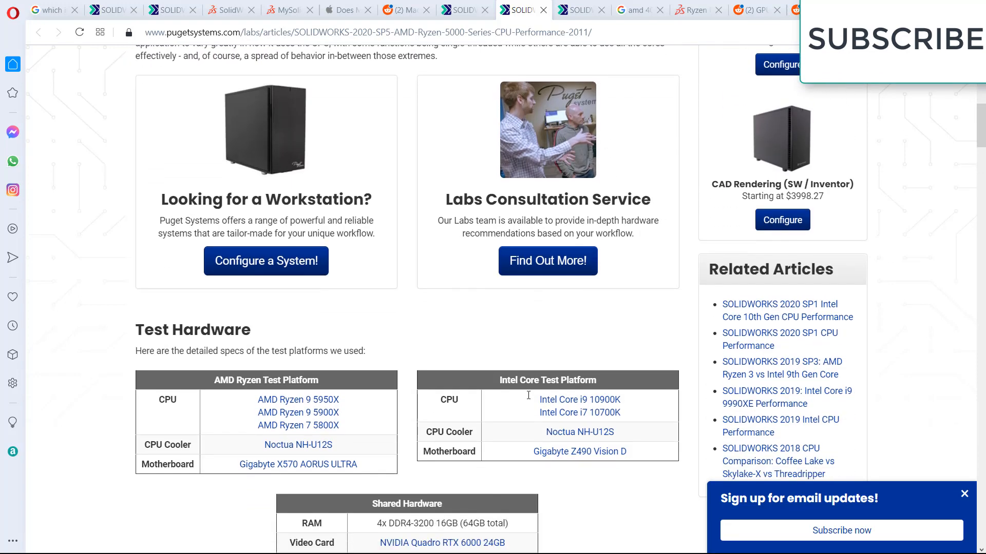
{"action": "mouse_move", "coordinate": [543, 443]}
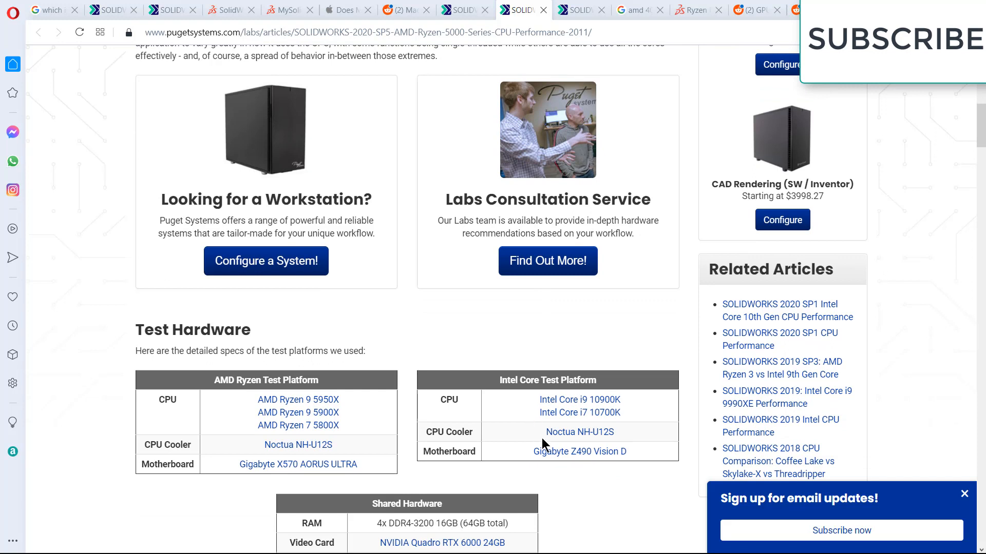
{"action": "mouse_move", "coordinate": [555, 479]}
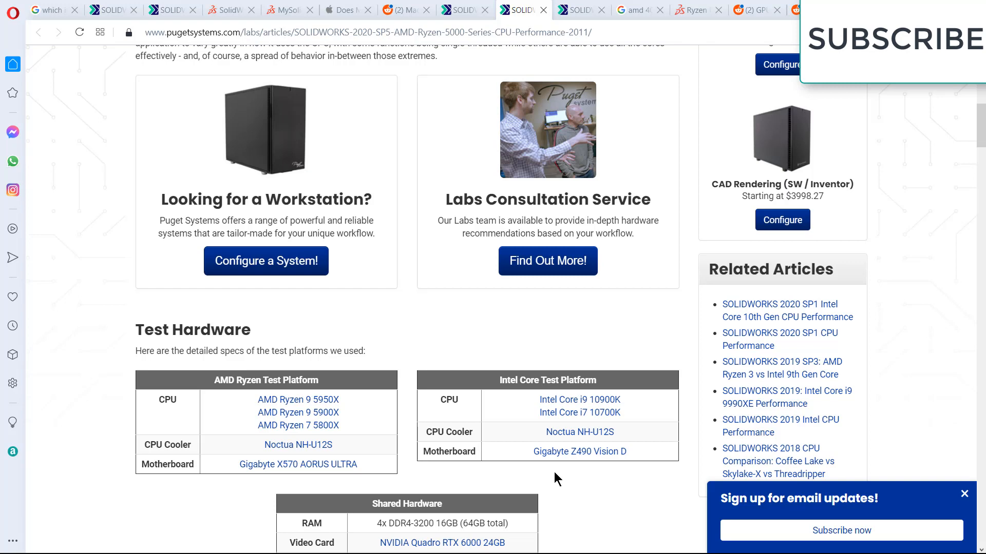
{"action": "scroll", "scroll_direction": "down", "scroll_amount": 3}
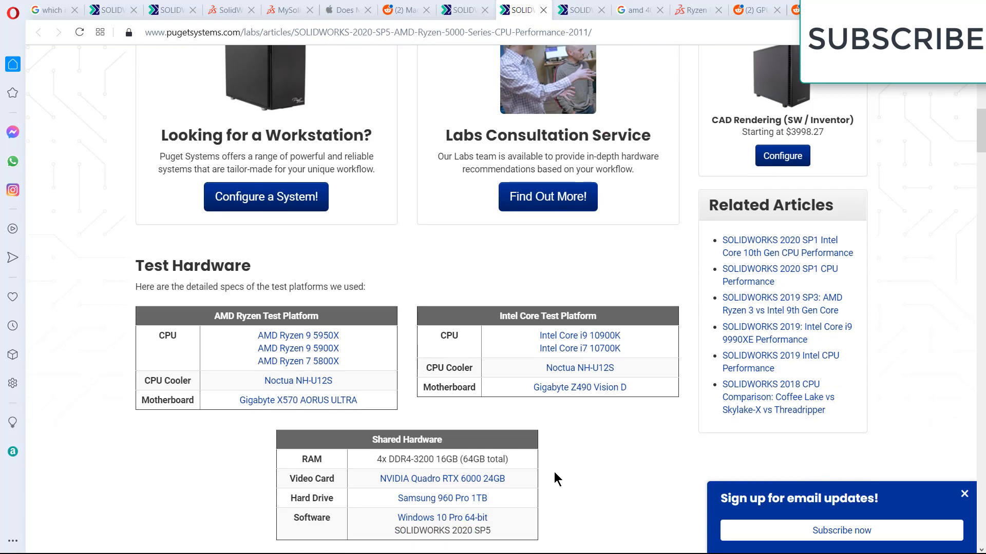
{"action": "scroll", "scroll_direction": "down", "scroll_amount": 3}
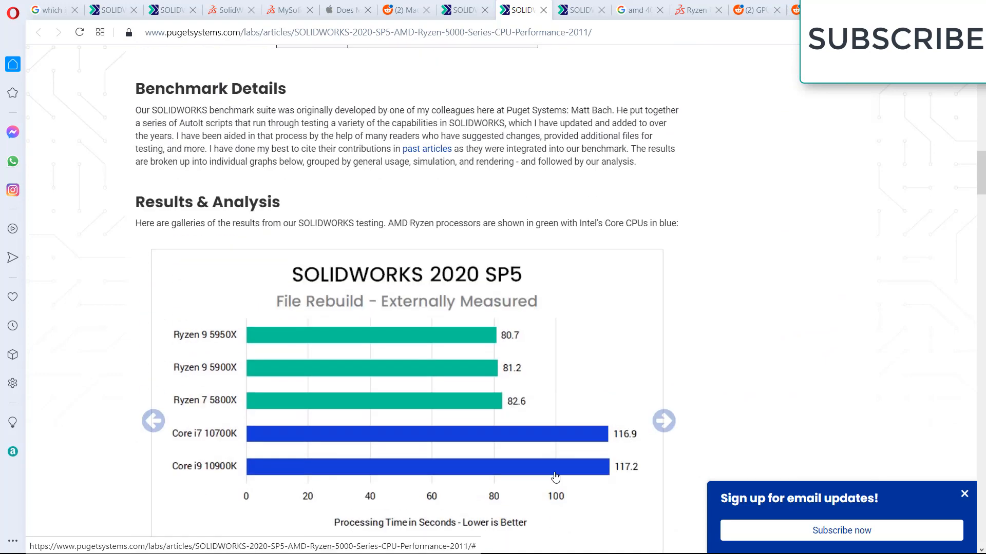
{"action": "scroll", "scroll_direction": "down", "scroll_amount": 3}
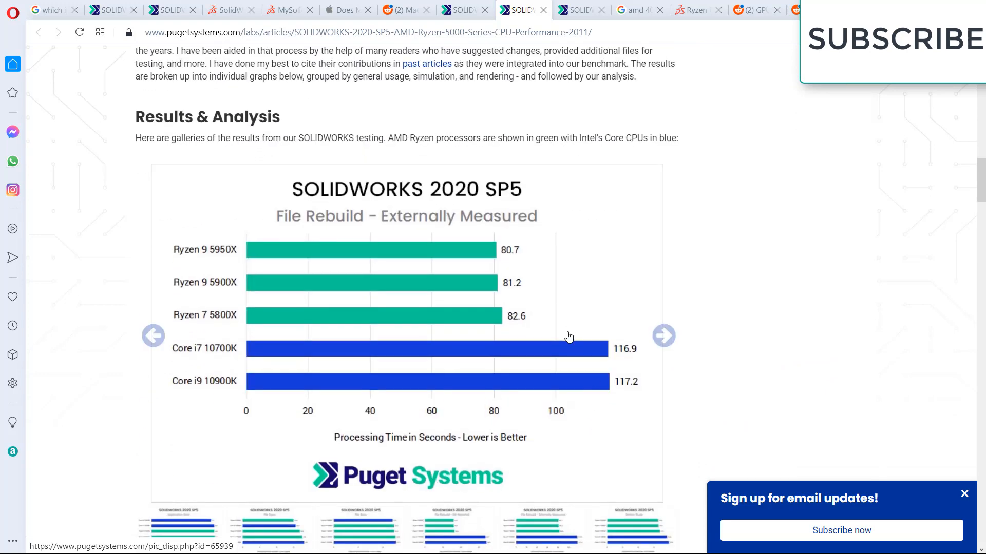
{"action": "mouse_move", "coordinate": [590, 364]}
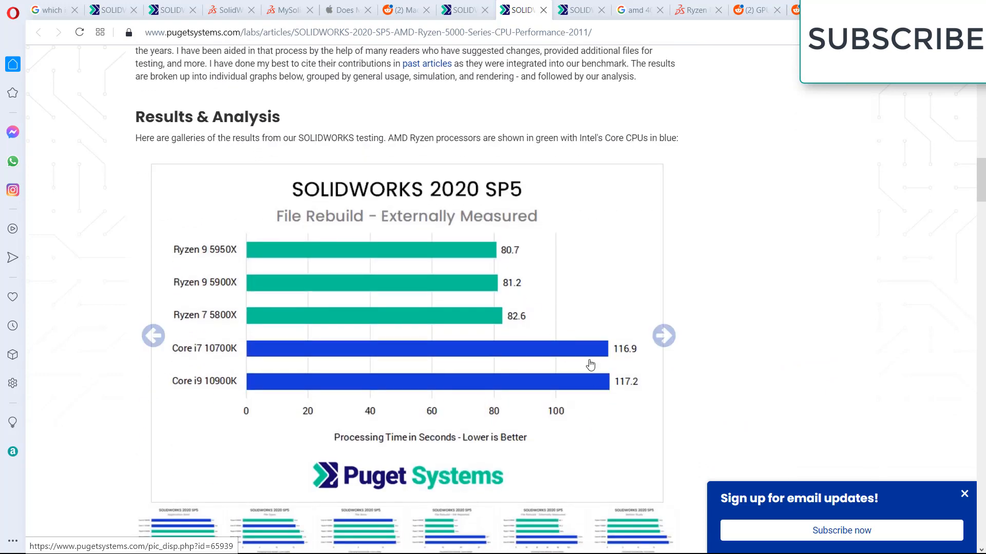
{"action": "left_click", "coordinate": [573, 9]}
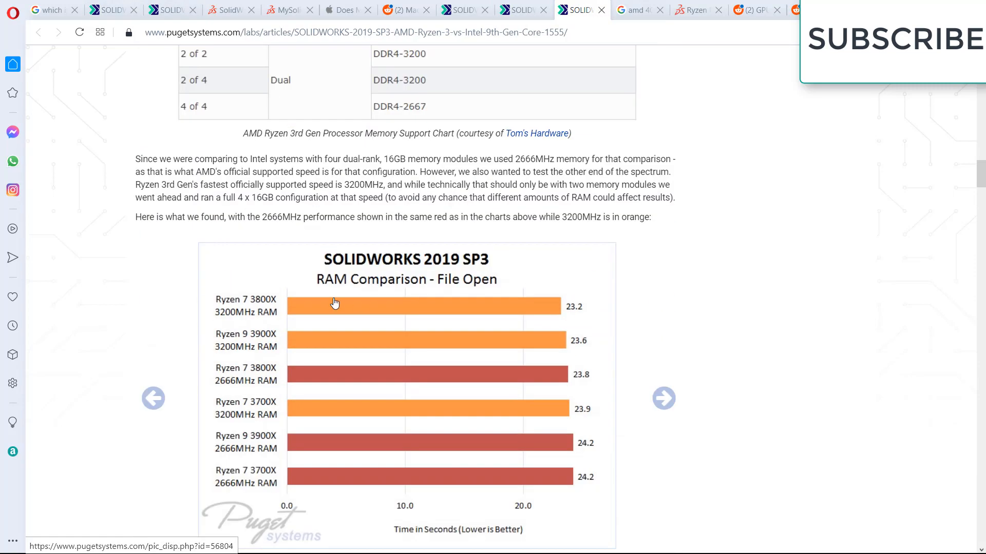
{"action": "left_click", "coordinate": [664, 398]}
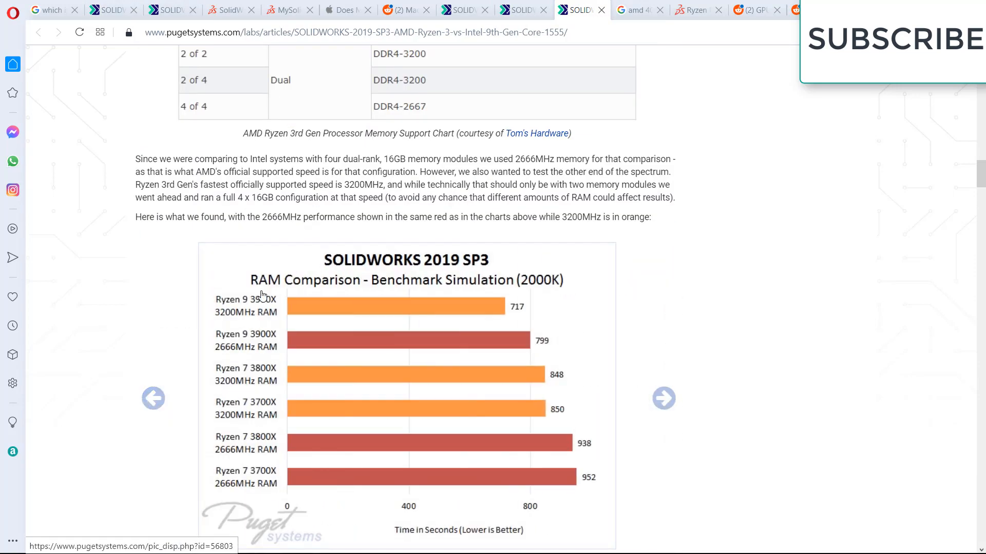
{"action": "scroll", "scroll_direction": "up", "scroll_amount": 3}
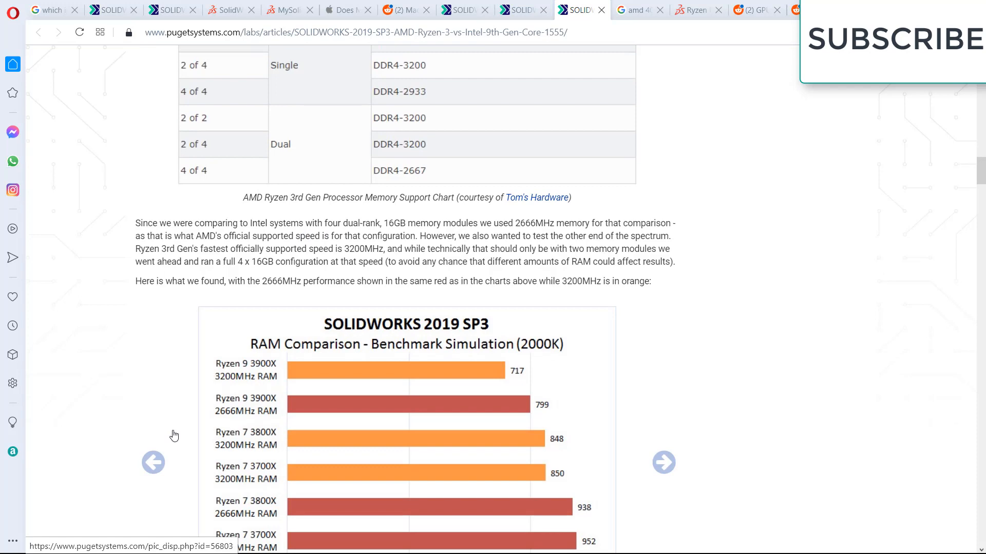
{"action": "left_click", "coordinate": [153, 463]}
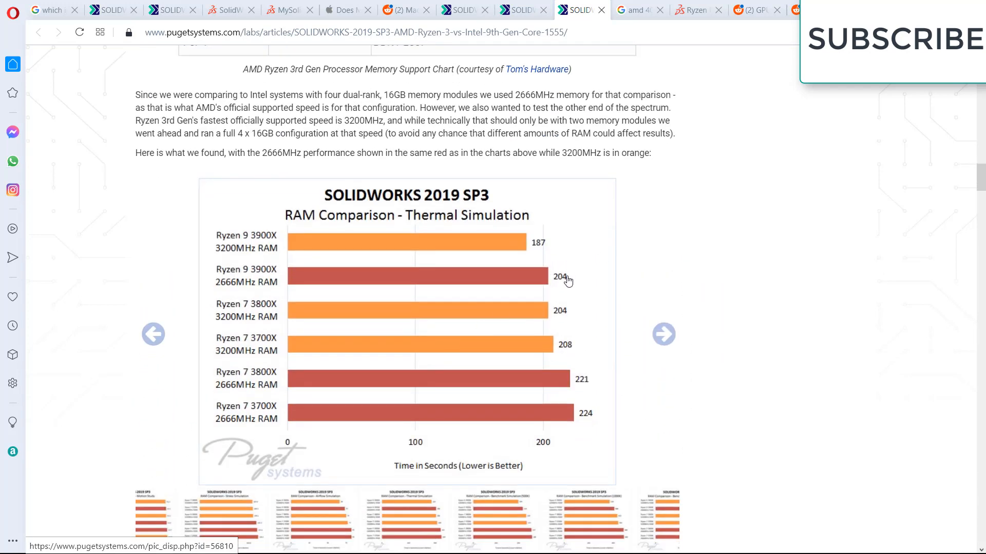
{"action": "mouse_move", "coordinate": [547, 290]}
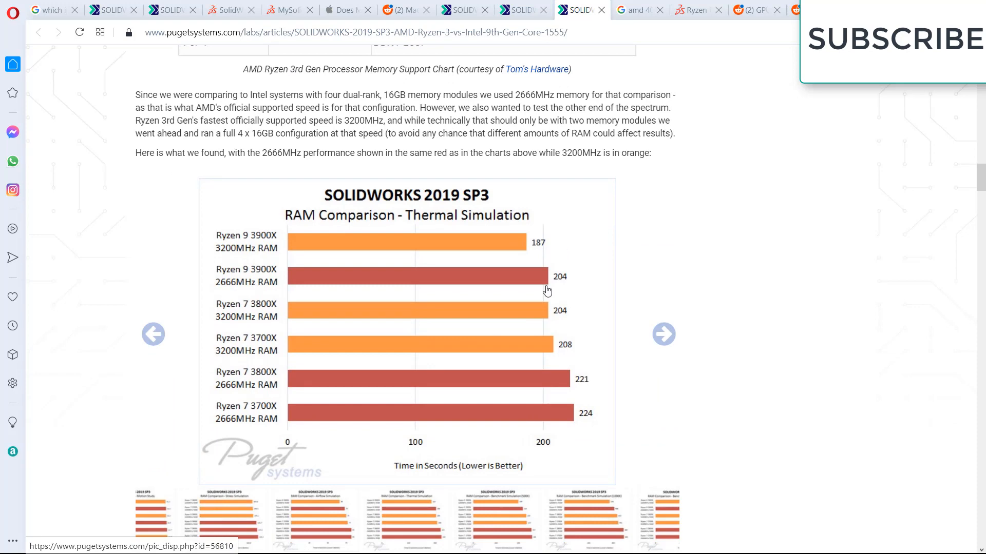
{"action": "left_click", "coordinate": [515, 10]}
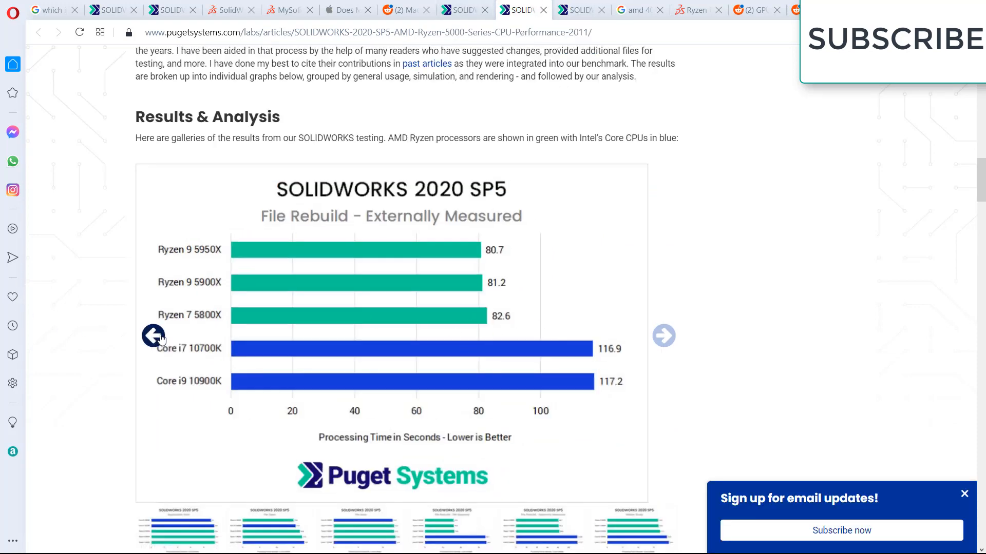
Page the Ryzen 5000 gallery past File Rebuild - SW Reported to the Motion Study chart
{"action": "left_click", "coordinate": [664, 336]}
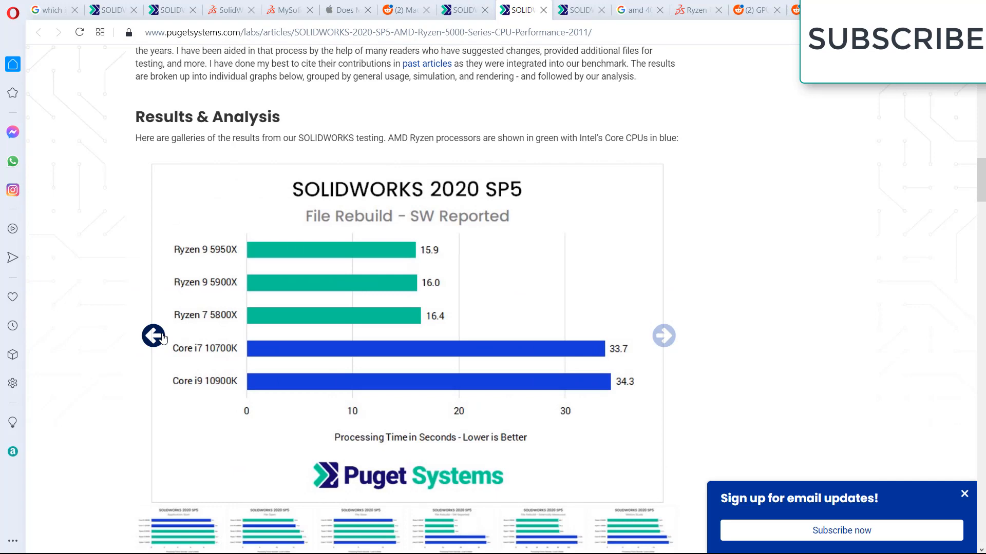
{"action": "left_click", "coordinate": [153, 336]}
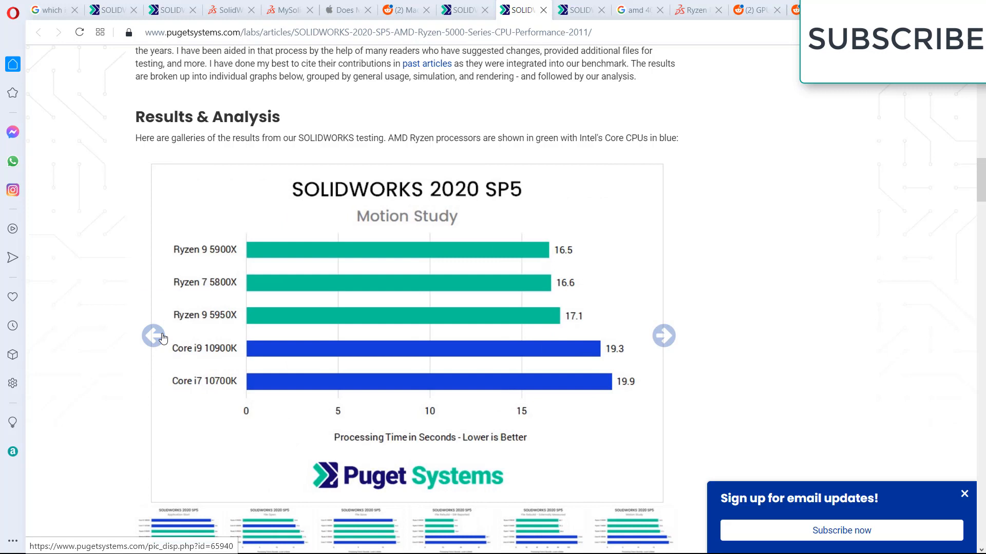
{"action": "mouse_move", "coordinate": [562, 262]}
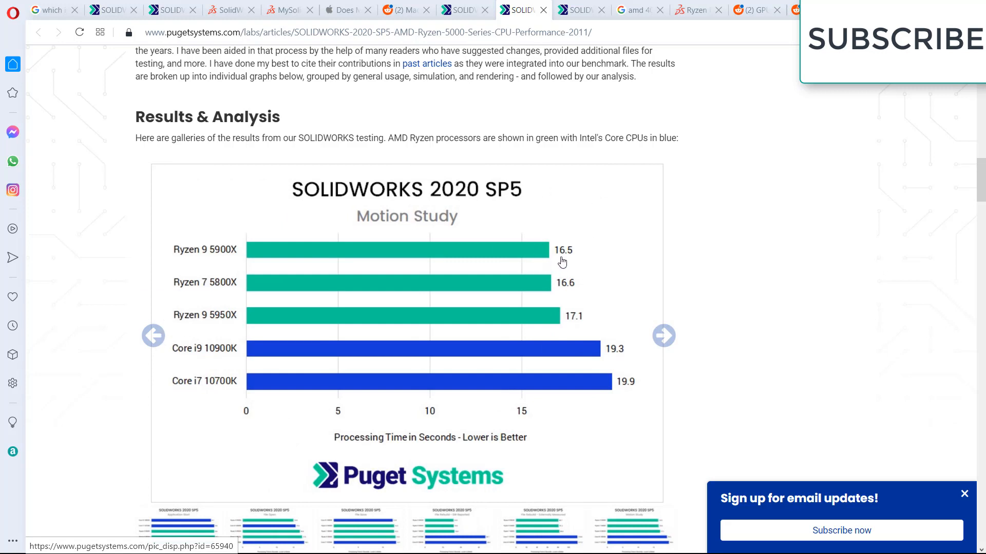
{"action": "mouse_move", "coordinate": [568, 304]}
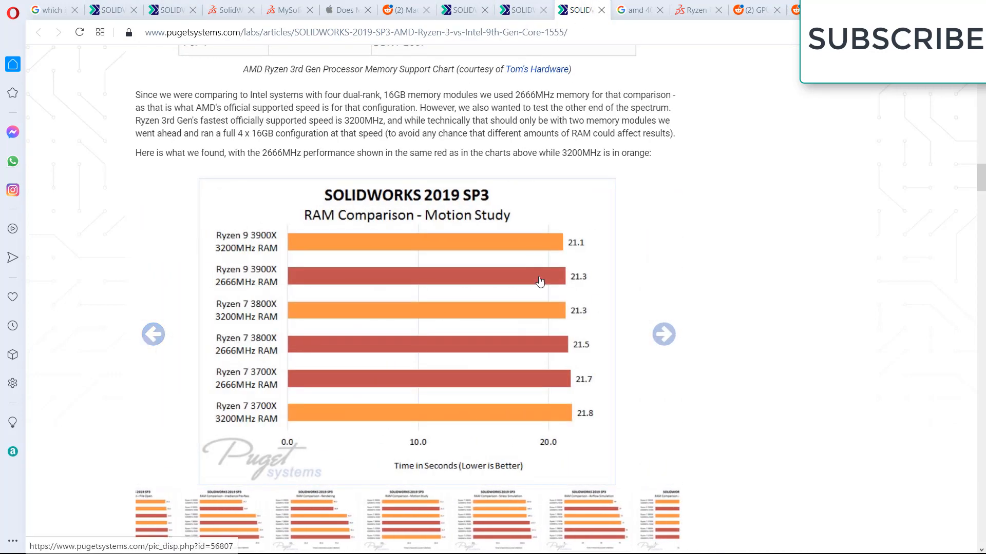
{"action": "mouse_move", "coordinate": [580, 244]}
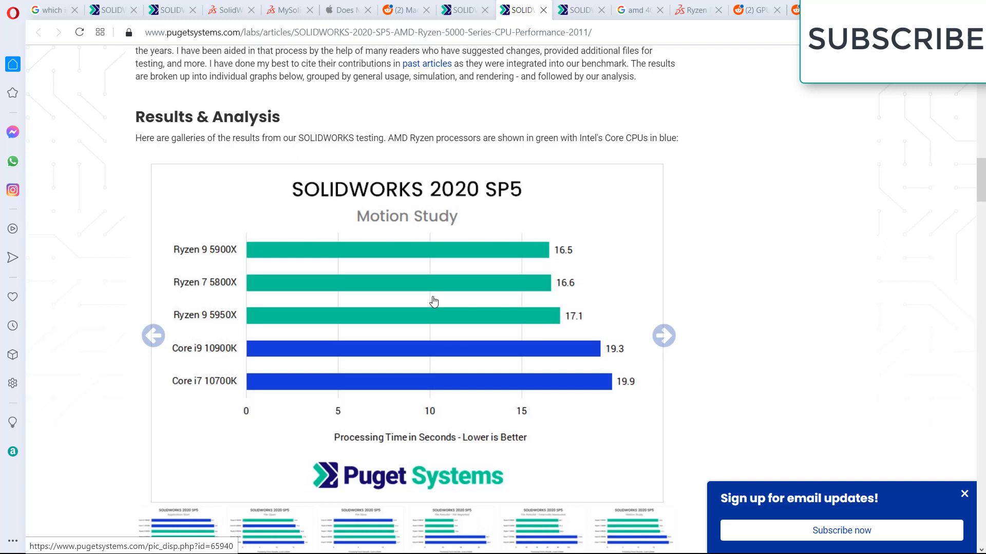
{"action": "mouse_move", "coordinate": [174, 364]}
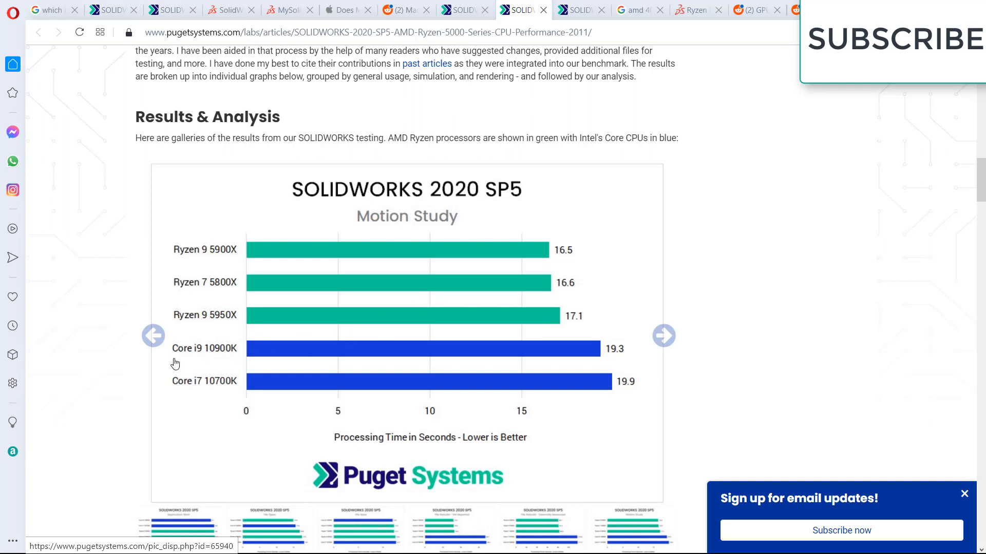
{"action": "mouse_move", "coordinate": [153, 335]}
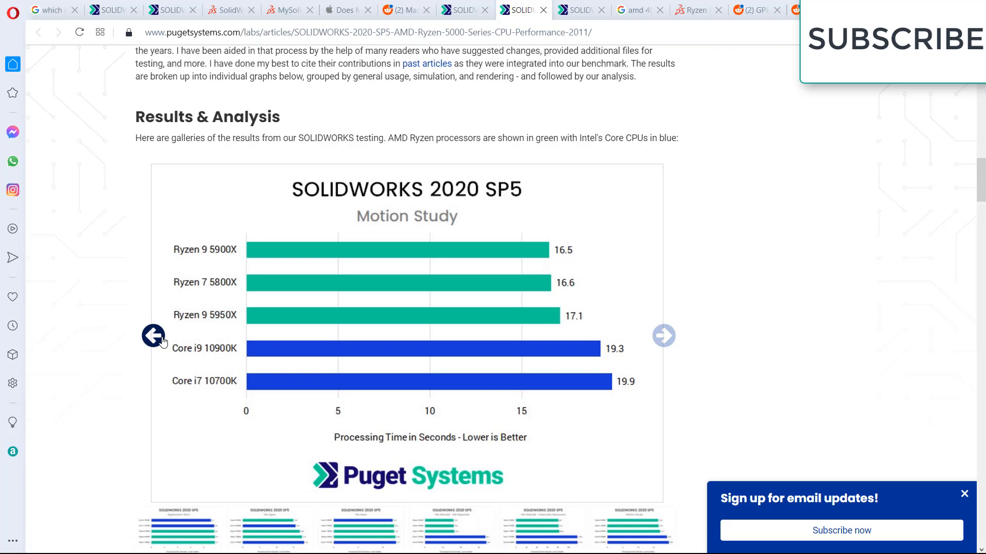
Cycle the Ryzen 5000 gallery through File Rebuild and the simulation benchmark charts
{"action": "left_click", "coordinate": [664, 335]}
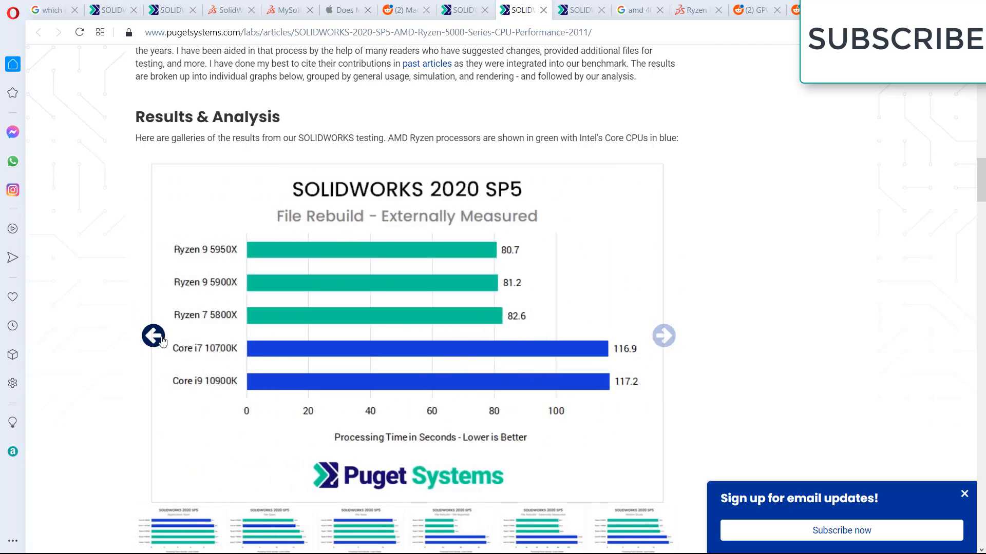
{"action": "left_click", "coordinate": [663, 336]}
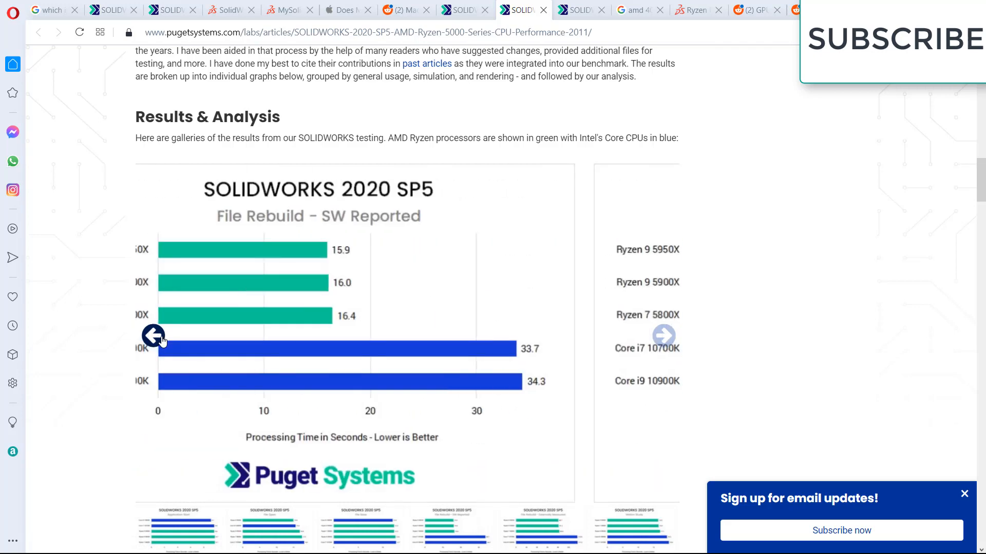
{"action": "left_click", "coordinate": [664, 336]}
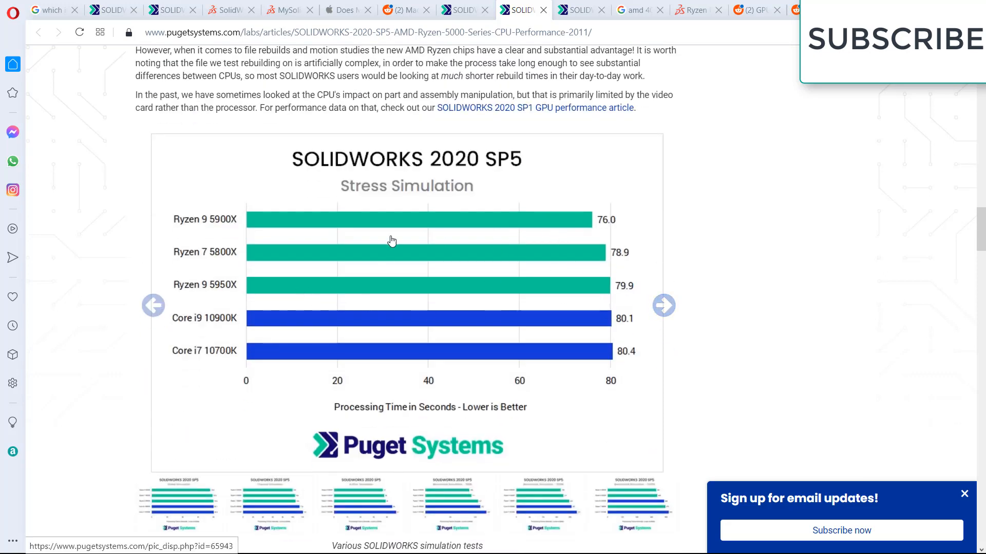
{"action": "mouse_move", "coordinate": [282, 326]}
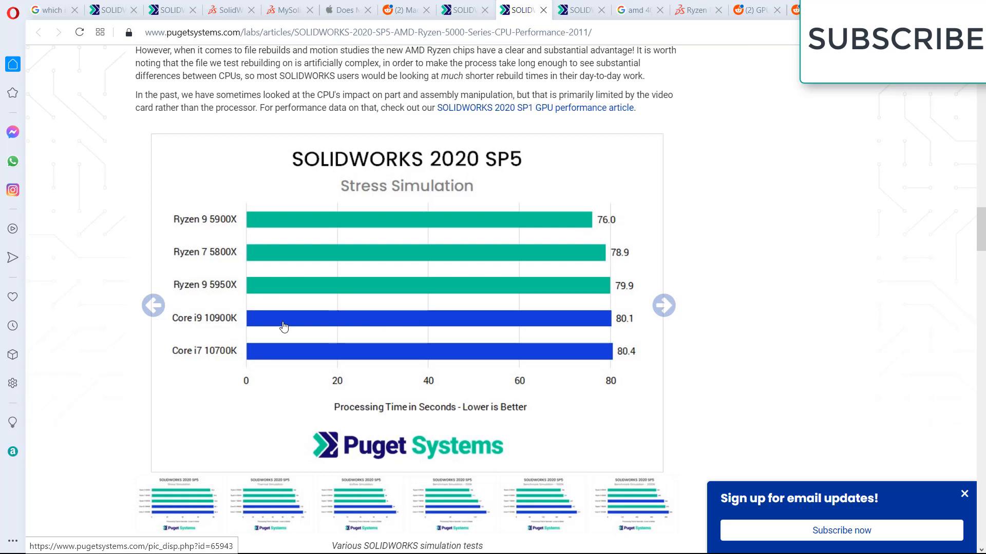
{"action": "mouse_move", "coordinate": [663, 306]}
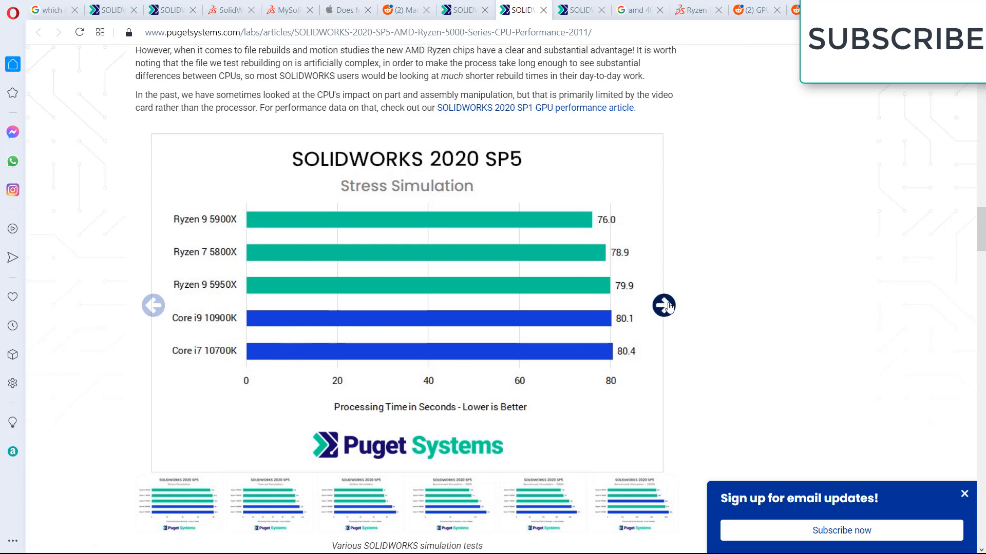
{"action": "left_click", "coordinate": [662, 306]}
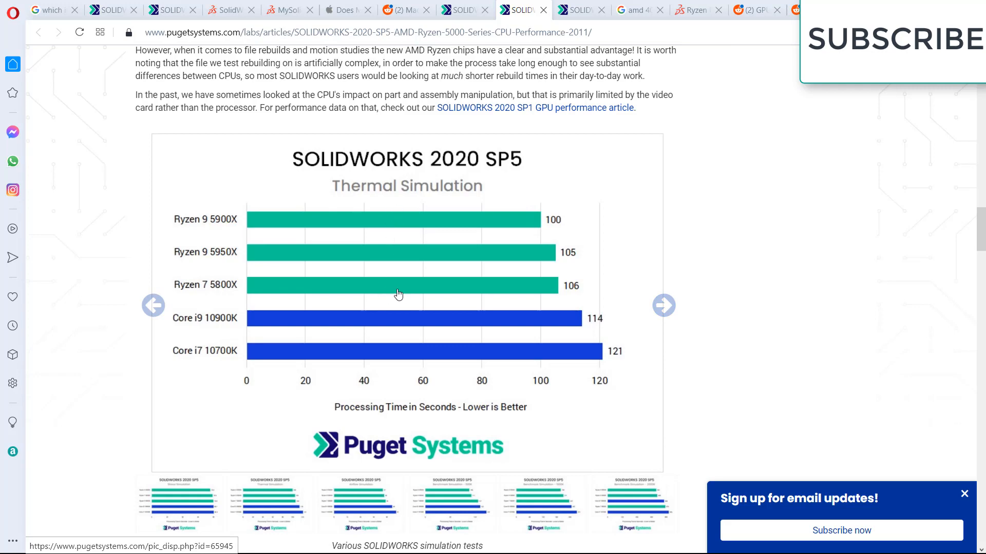
{"action": "mouse_move", "coordinate": [663, 306]}
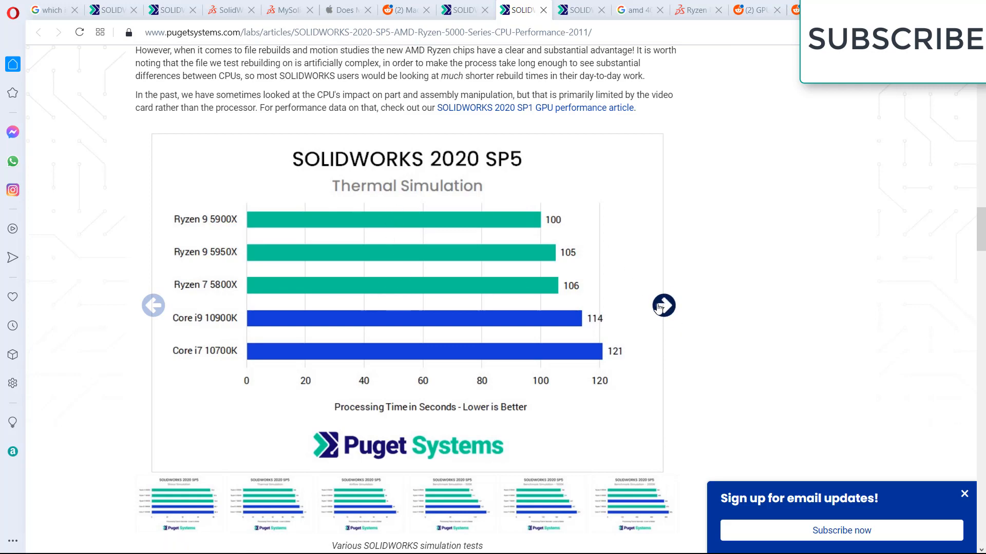
{"action": "left_click", "coordinate": [664, 306]}
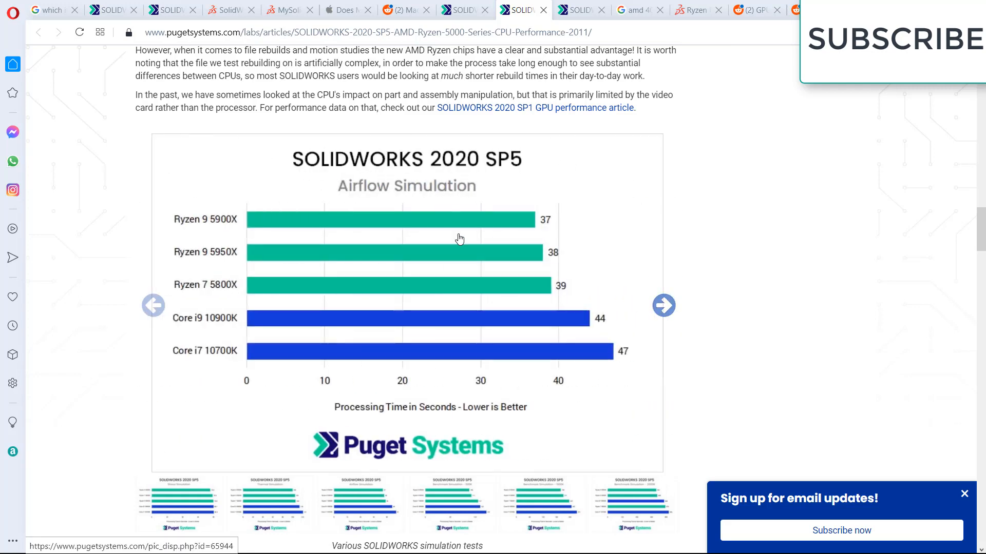
{"action": "left_click", "coordinate": [664, 306]}
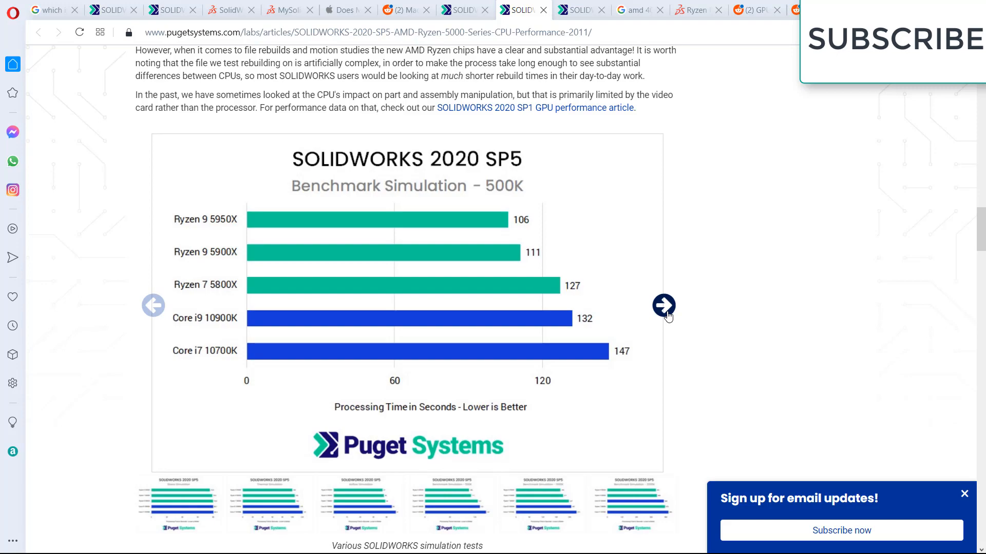
Scroll down toward the article's reader comments
{"action": "scroll", "scroll_direction": "down", "scroll_amount": 3}
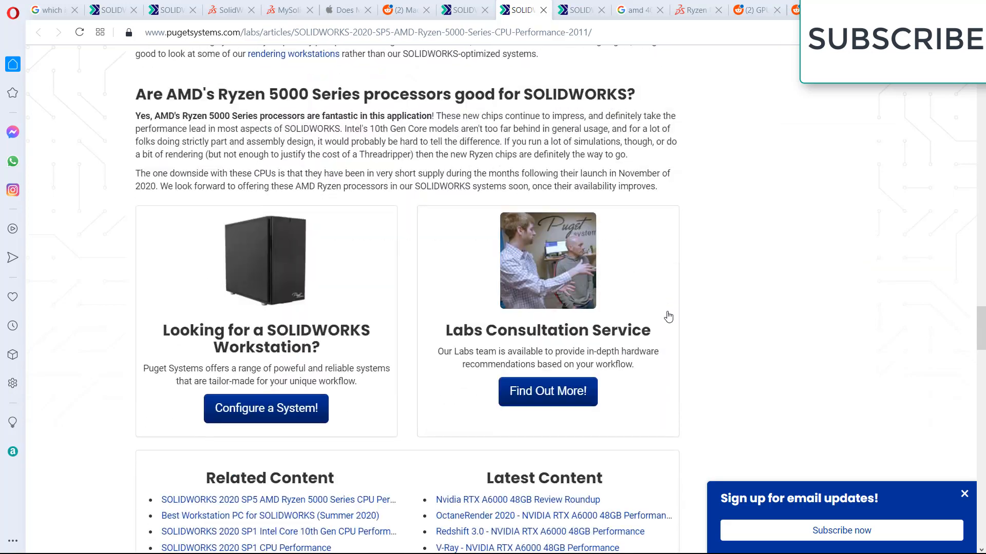
{"action": "scroll", "scroll_direction": "down", "scroll_amount": 3}
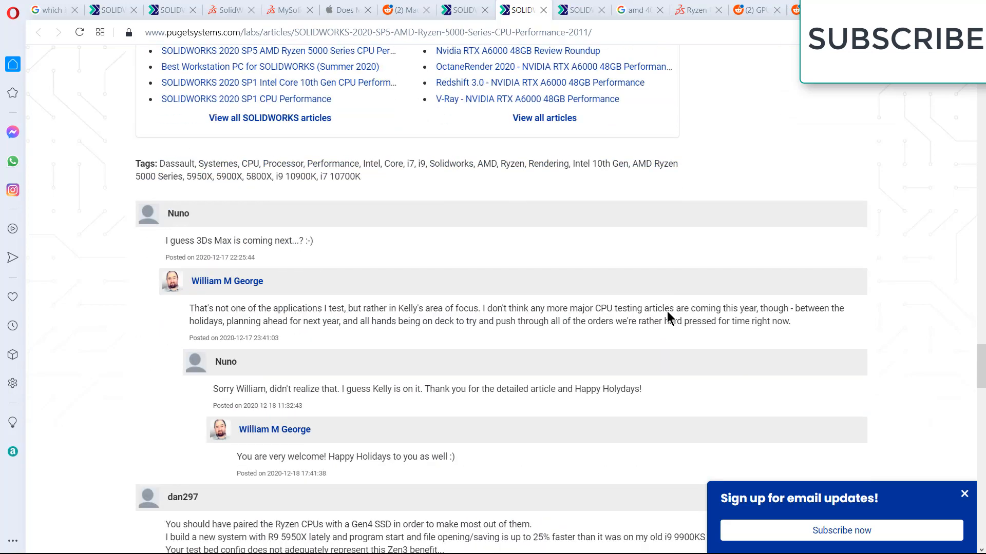
{"action": "scroll", "scroll_direction": "up", "scroll_amount": 3}
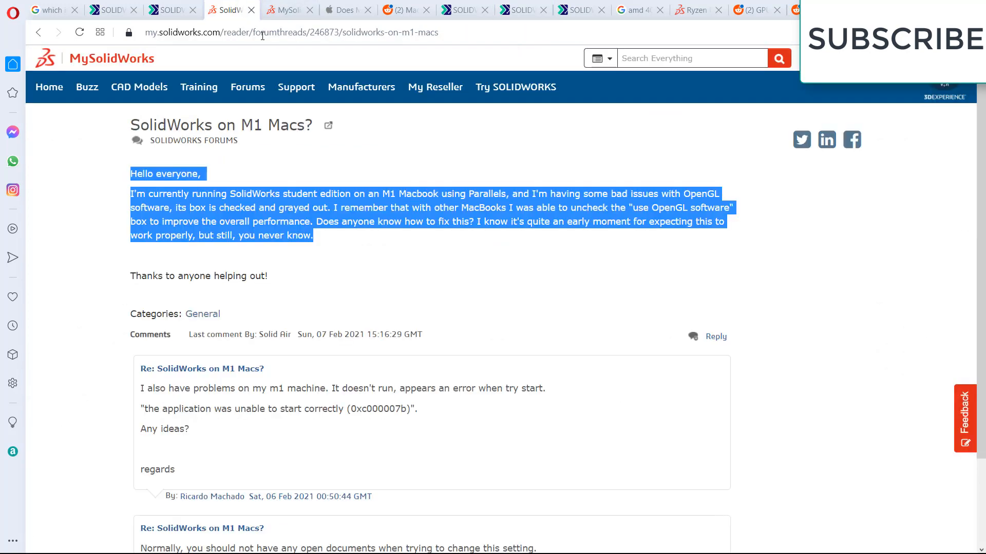
{"action": "mouse_move", "coordinate": [45, 228]}
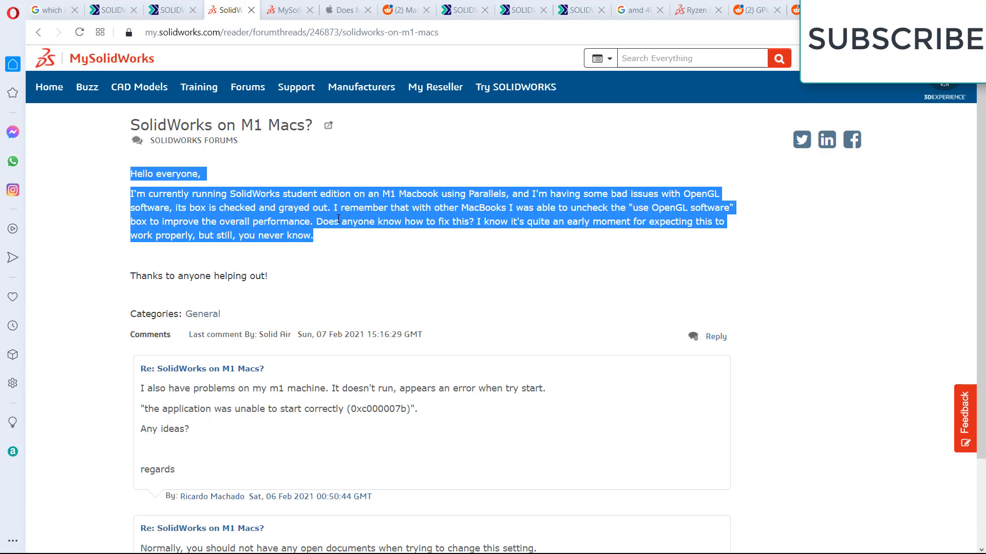
{"action": "mouse_move", "coordinate": [291, 358]}
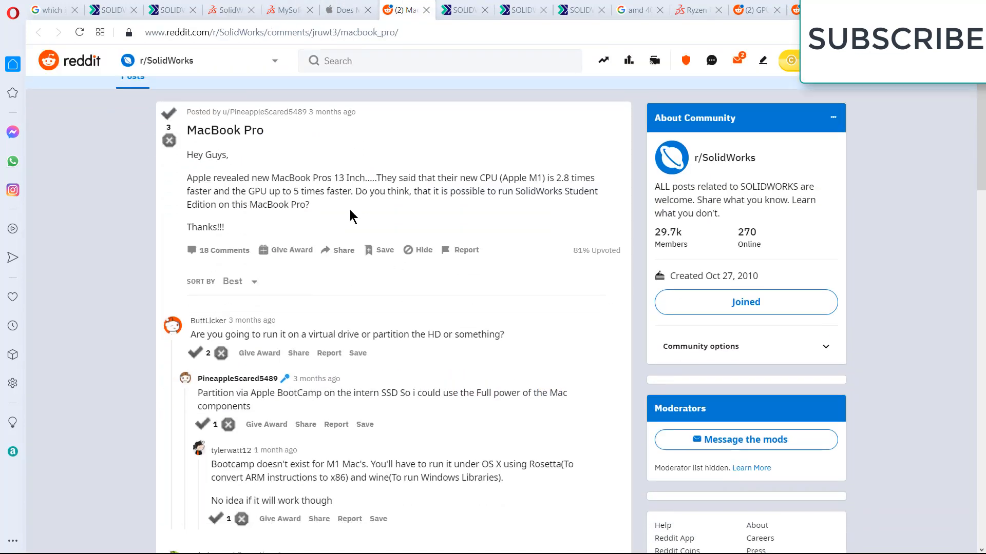
Read the MacBook Pro thread's M1 replies, clear a highlighted sentence, and scroll back up
{"action": "scroll", "scroll_direction": "down", "scroll_amount": 3}
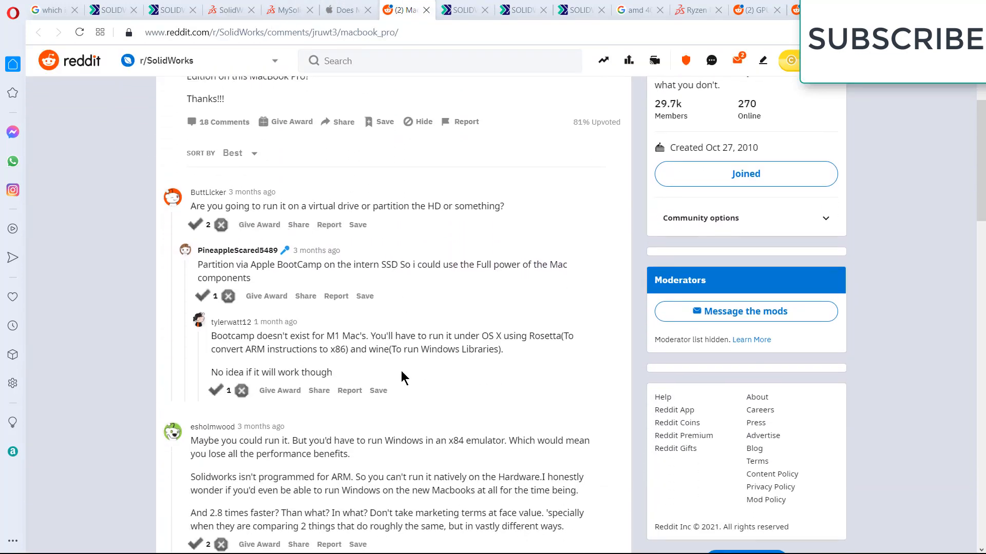
{"action": "mouse_move", "coordinate": [402, 387]}
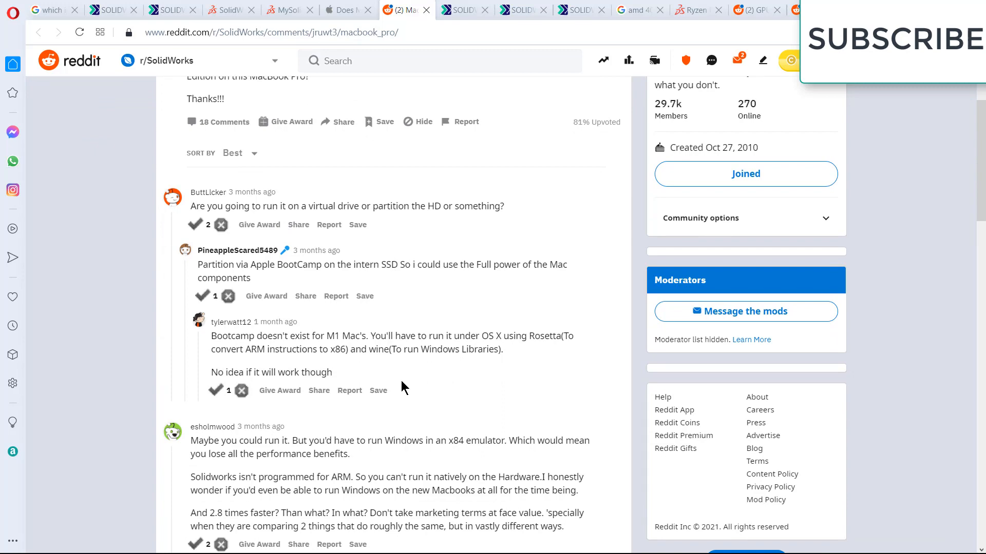
{"action": "mouse_move", "coordinate": [442, 402]}
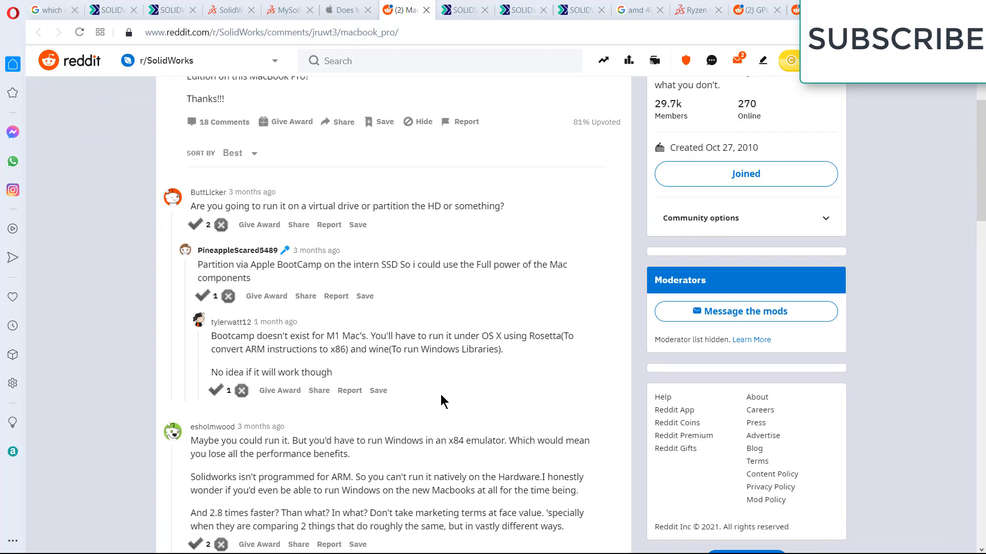
{"action": "scroll", "scroll_direction": "down", "scroll_amount": 3}
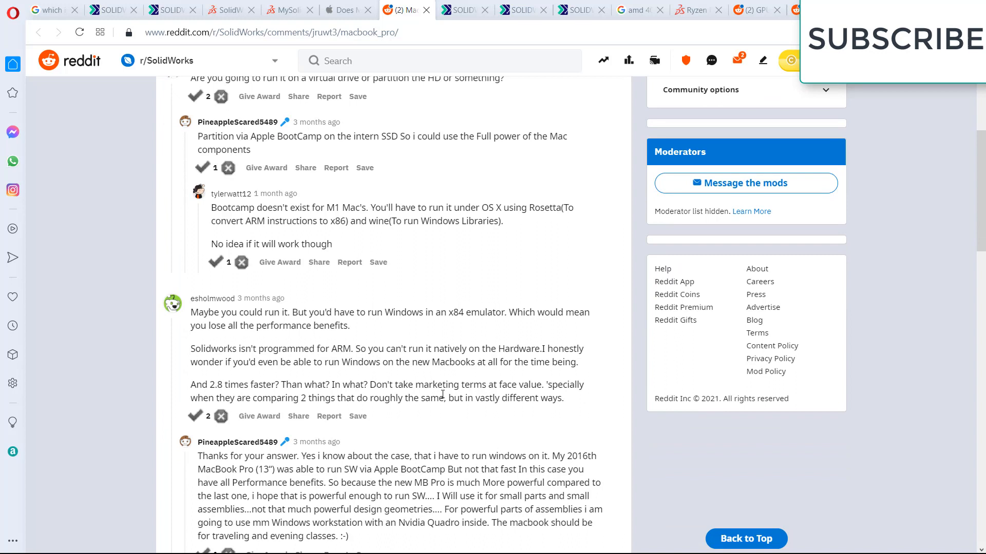
{"action": "mouse_move", "coordinate": [192, 353]}
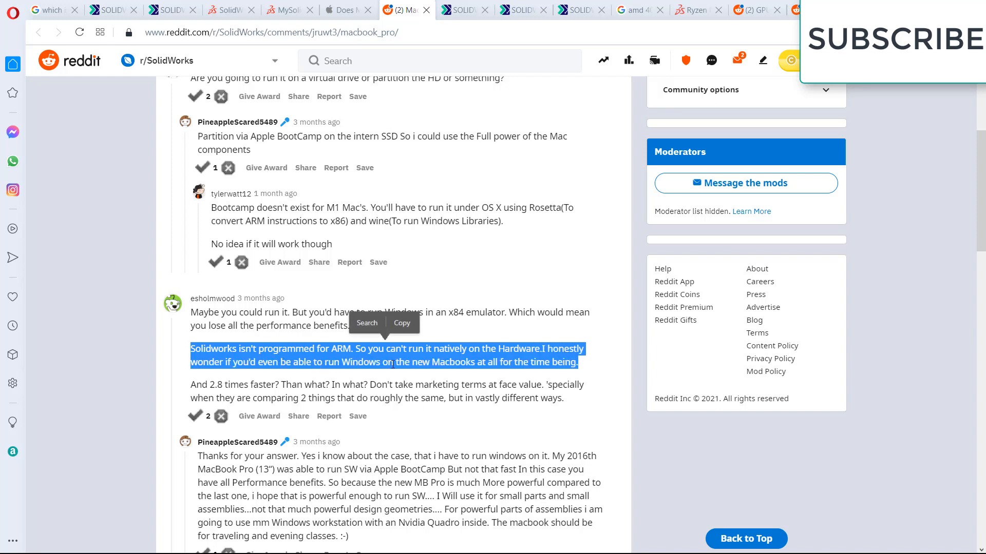
{"action": "left_click", "coordinate": [335, 378]}
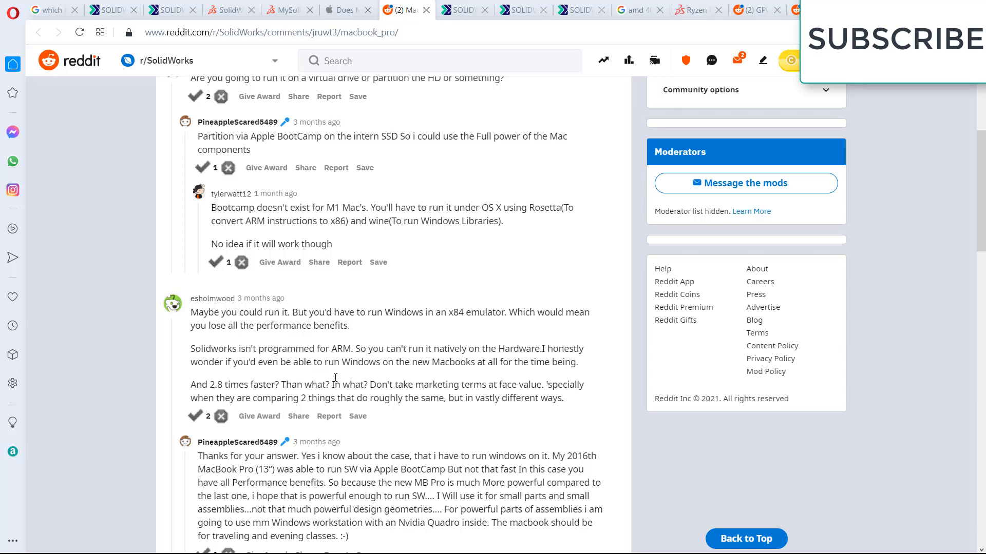
{"action": "scroll", "scroll_direction": "up", "scroll_amount": 3}
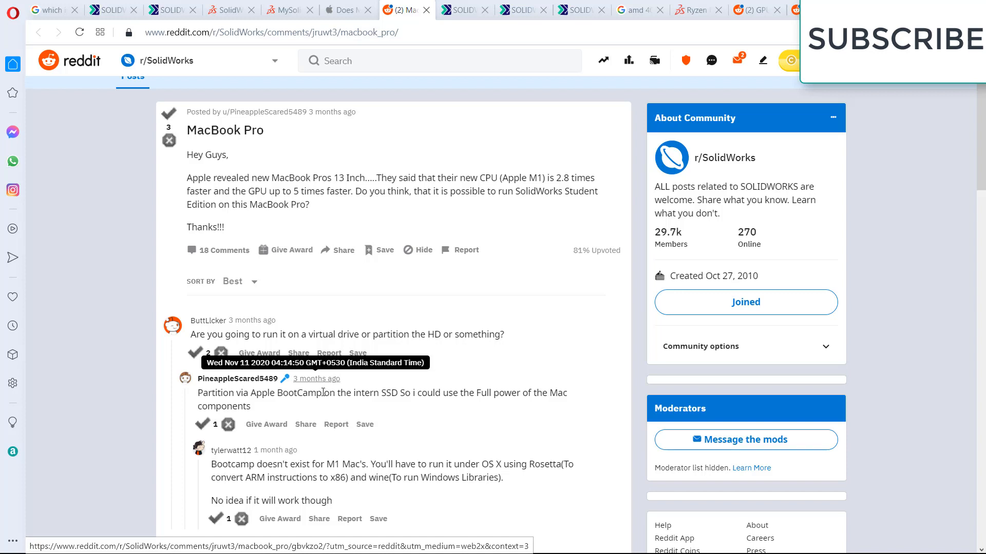
{"action": "mouse_move", "coordinate": [373, 384]}
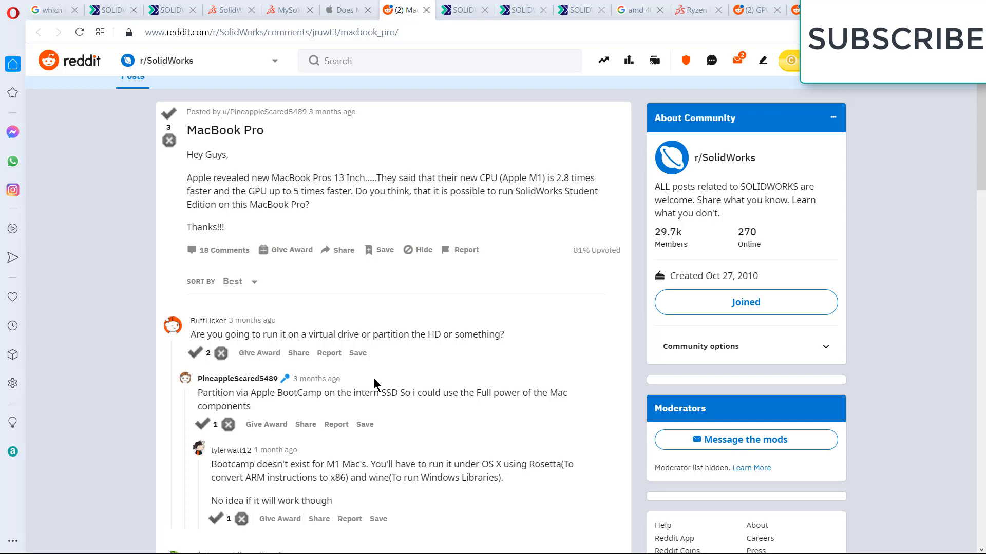
{"action": "mouse_move", "coordinate": [410, 275]}
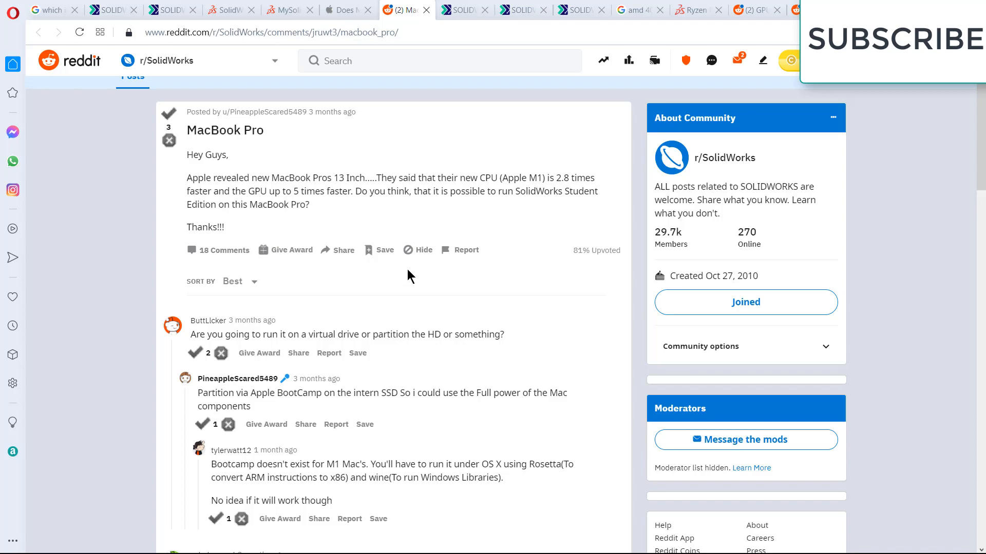
Reopen the 'SolidWorks on M1 Macs?' thread and scroll to the 0xc000007b startup error reply
{"action": "left_click", "coordinate": [289, 11]}
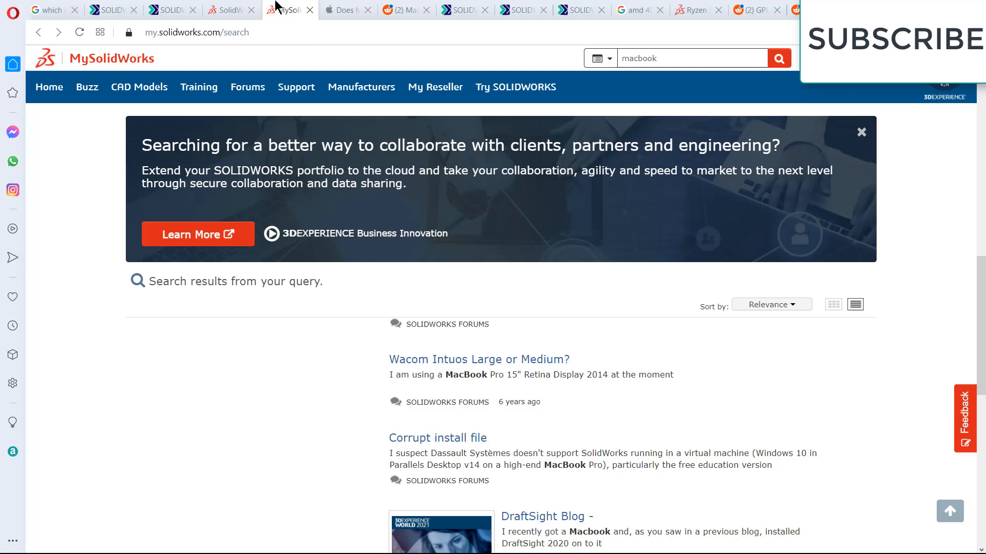
{"action": "left_click", "coordinate": [230, 10]}
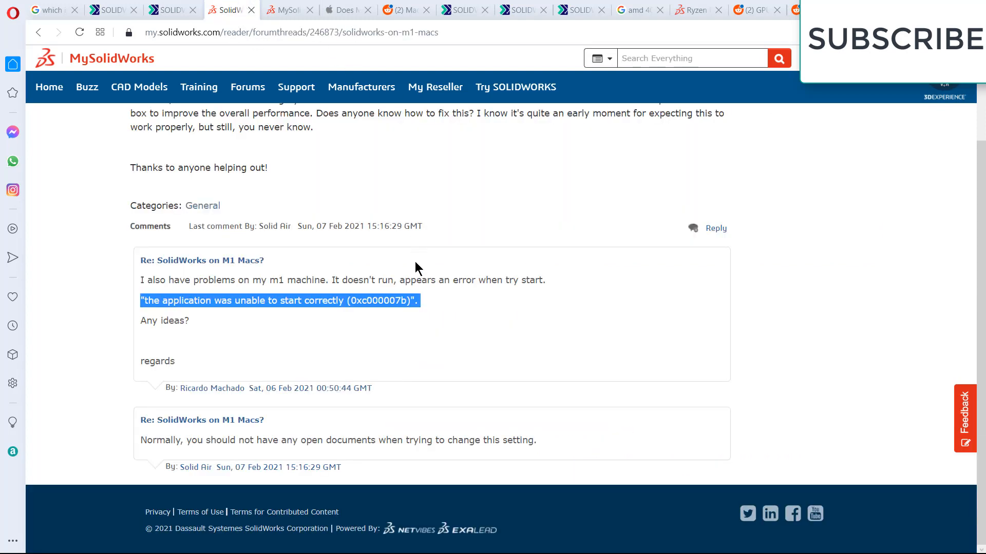
{"action": "scroll", "scroll_direction": "up", "scroll_amount": 3}
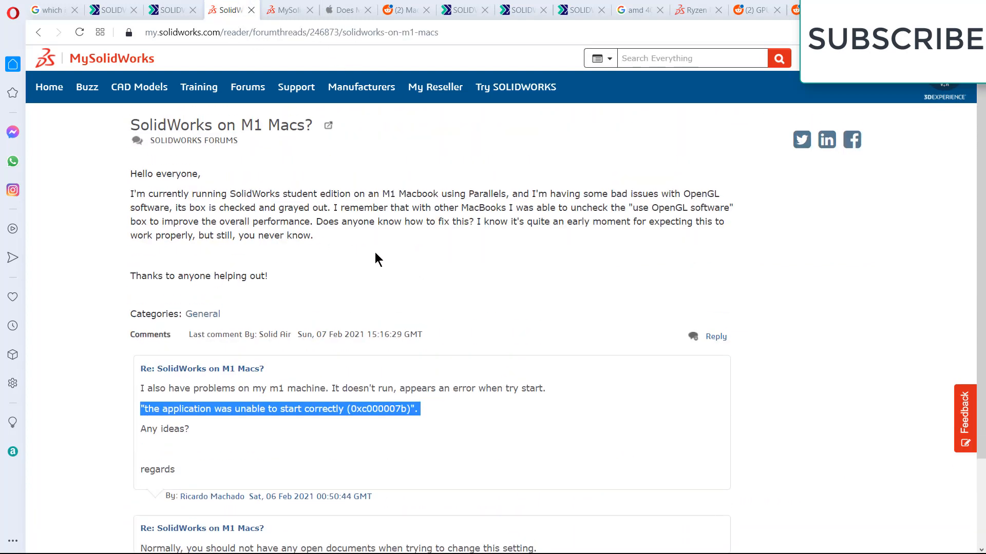
{"action": "scroll", "scroll_direction": "down", "scroll_amount": 3}
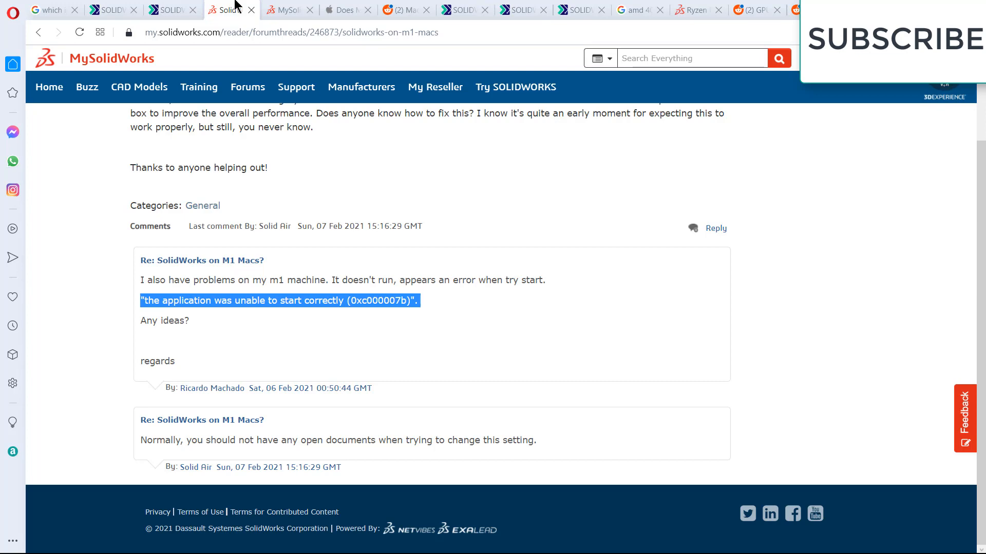
Read the Apple Support thread on M1 MacBook Air running SolidWorks, down to the Boot Camp reply
{"action": "left_click", "coordinate": [348, 10]}
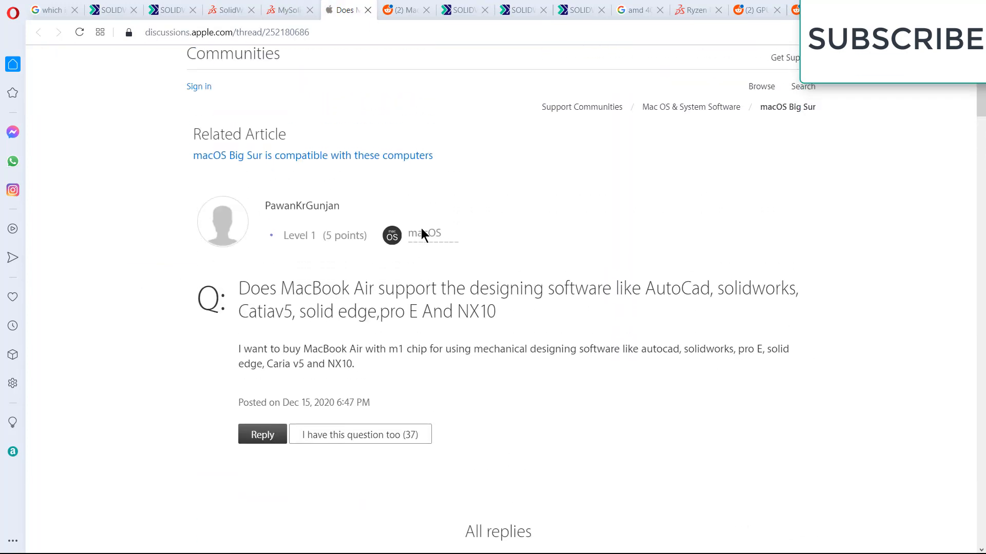
{"action": "scroll", "scroll_direction": "down", "scroll_amount": 3}
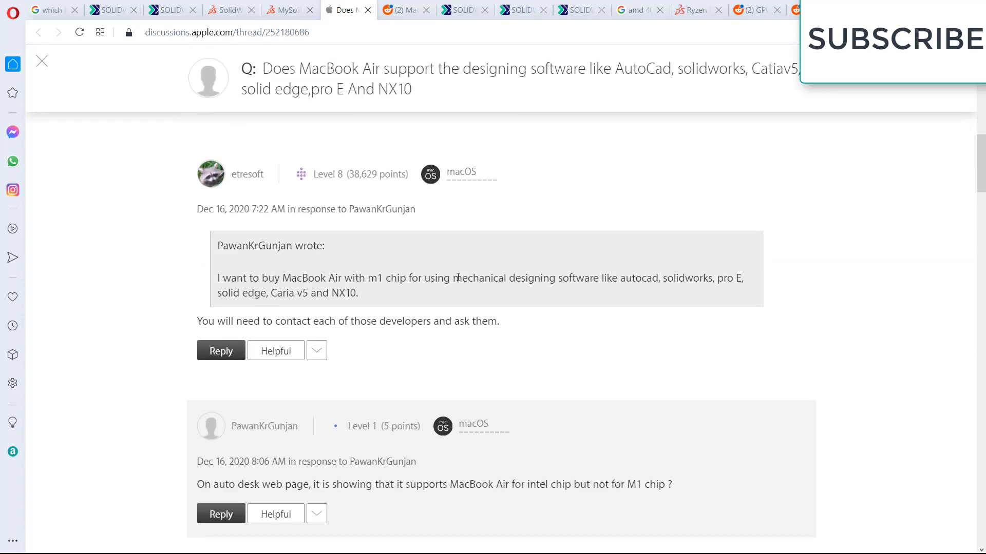
{"action": "scroll", "scroll_direction": "down", "scroll_amount": 3}
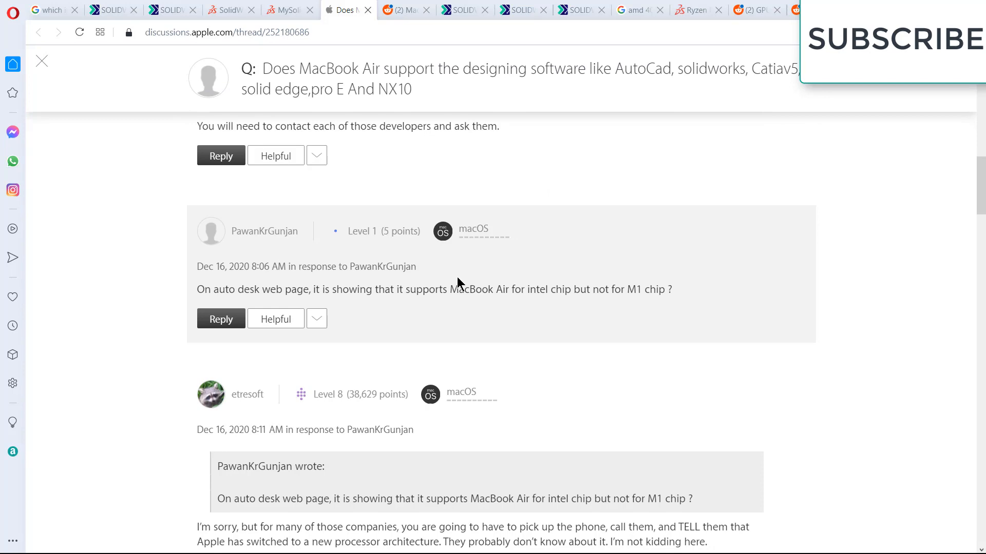
{"action": "scroll", "scroll_direction": "down", "scroll_amount": 3}
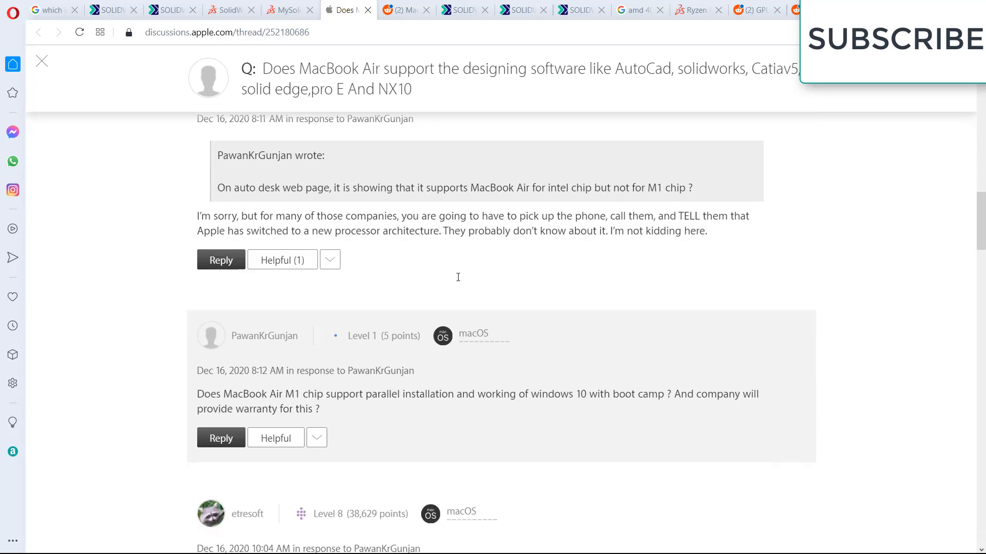
{"action": "scroll", "scroll_direction": "down", "scroll_amount": 3}
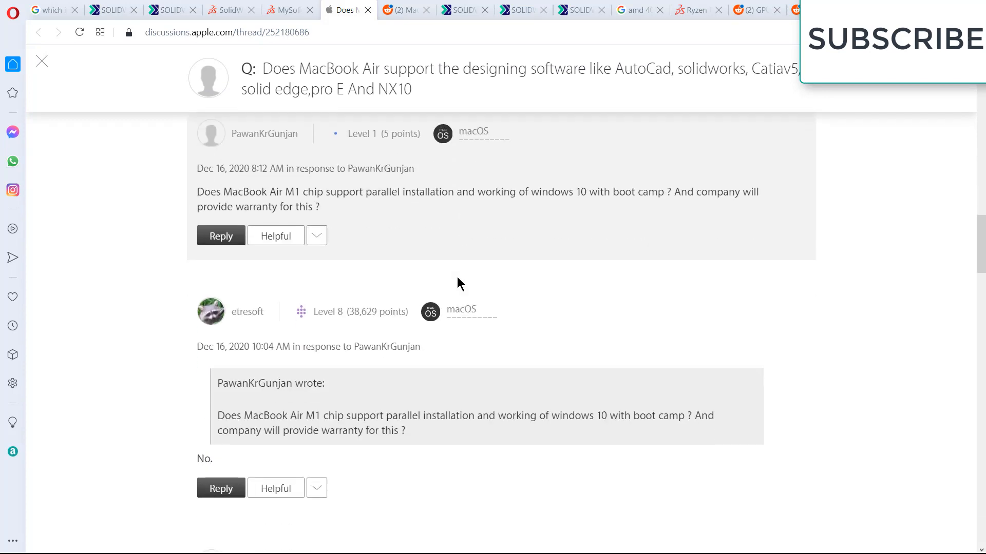